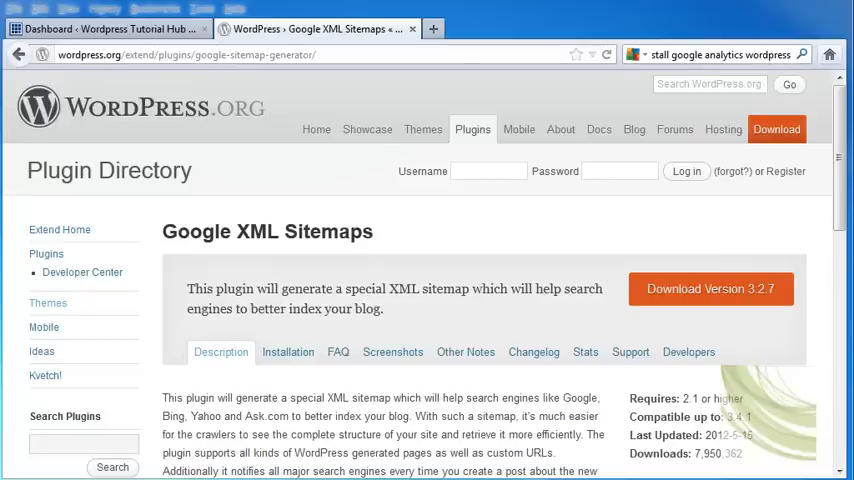
mouse_move(238, 153)
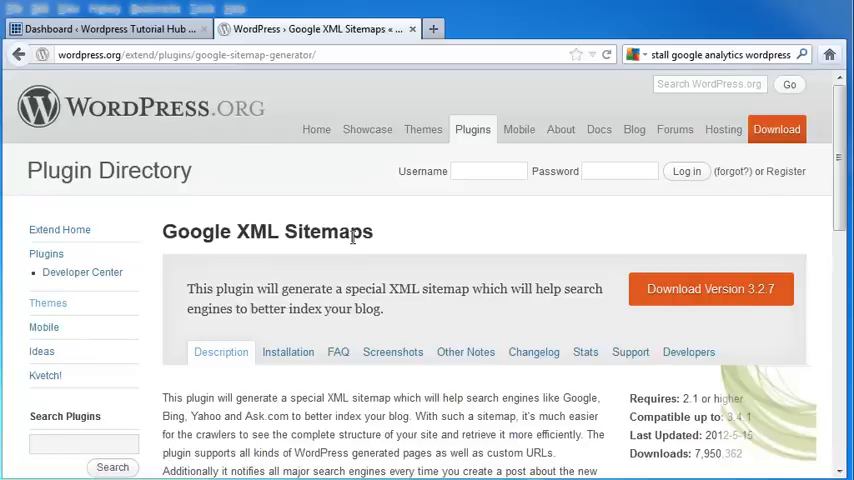
mouse_move(727, 288)
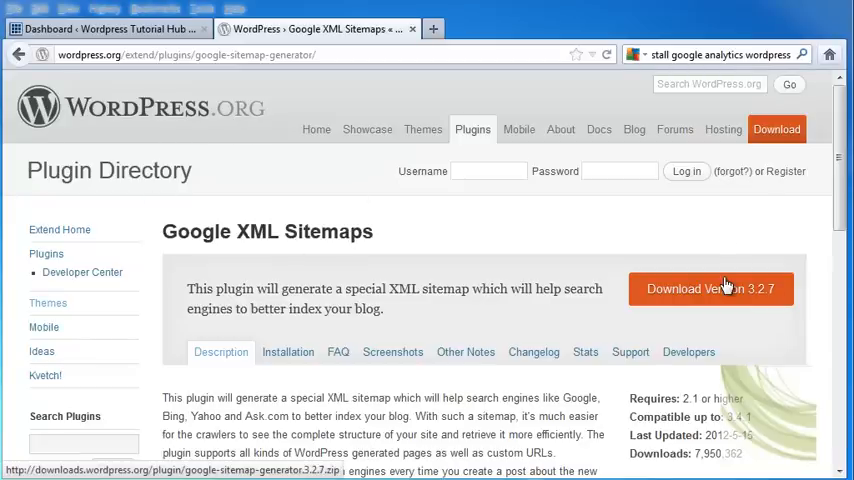
Return from the WordPress.org plugin page to the site's WordPress dashboard.
click(110, 28)
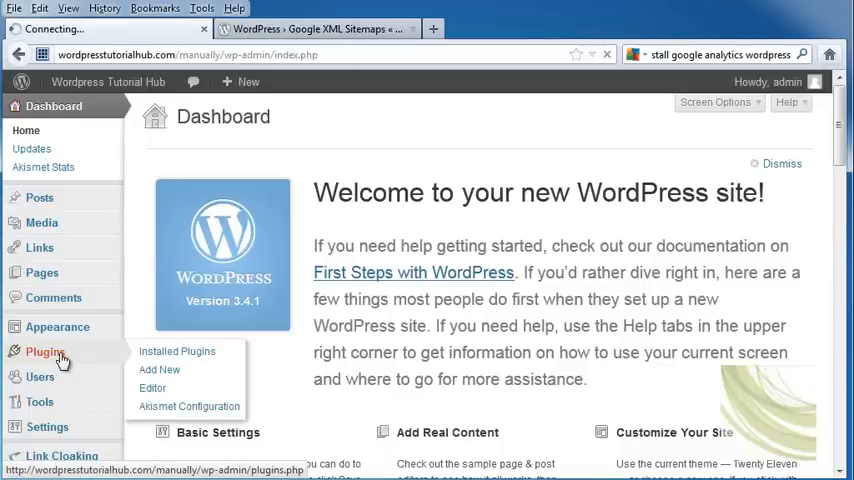
Search the Add New plugin directory for 'google xml' sitemap generator.
click(176, 351)
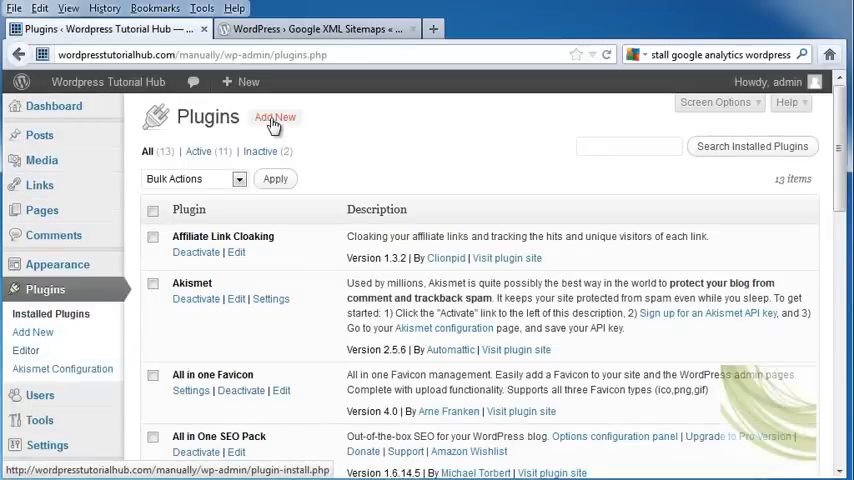
click(274, 117)
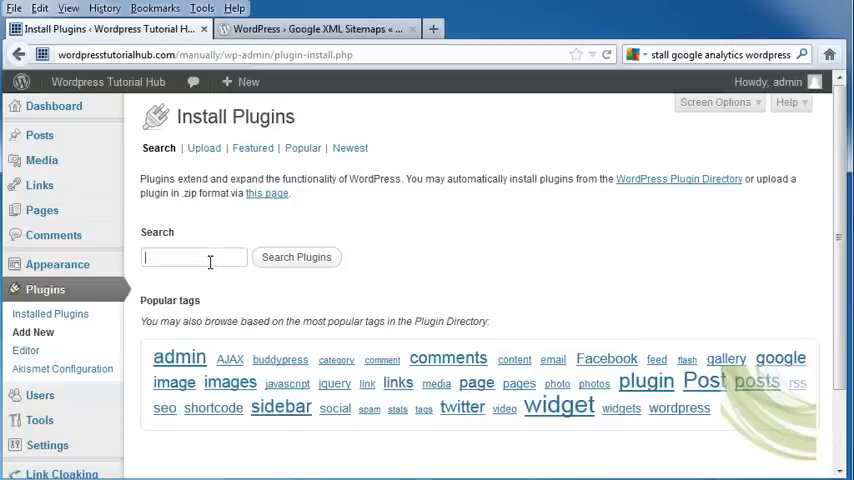
text(google xml)
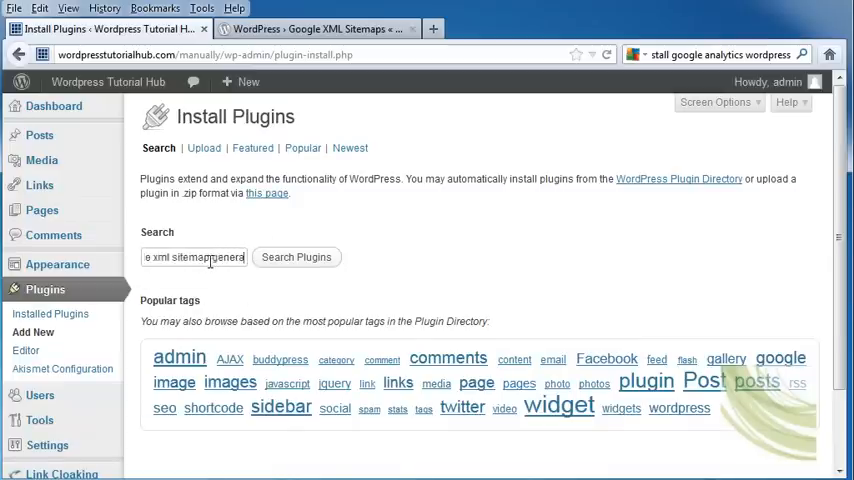
click(296, 257)
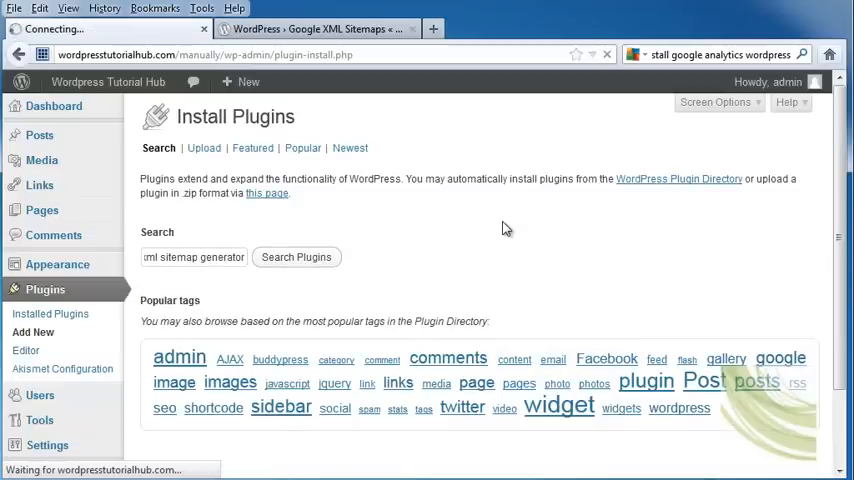
click(296, 257)
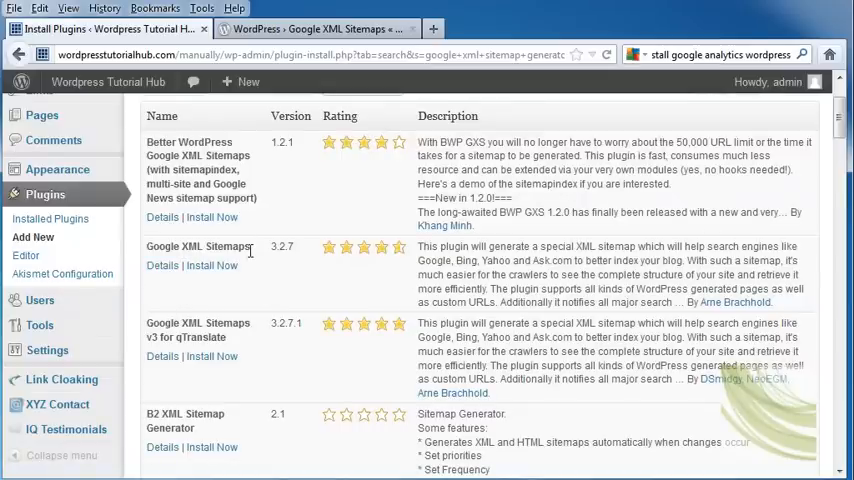
mouse_move(211, 266)
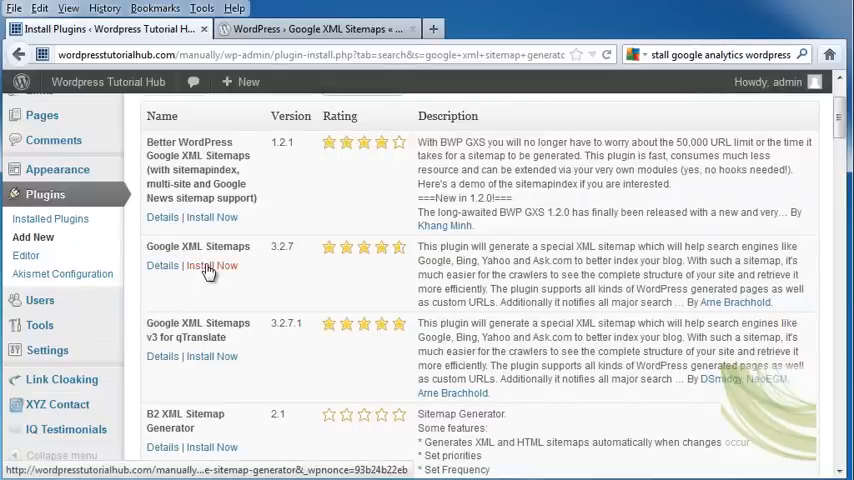
Install and activate Google XML Sitemaps 3.2.7 so it shows in the active plugins list.
click(211, 265)
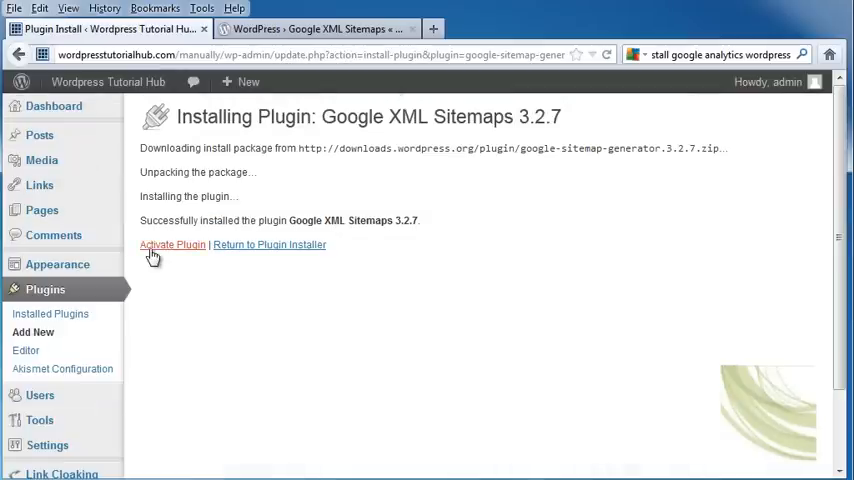
click(172, 244)
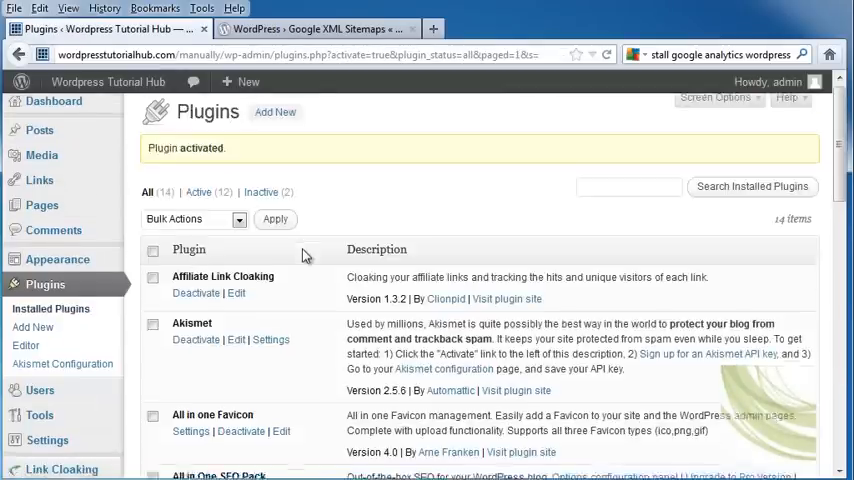
scroll(down, 3)
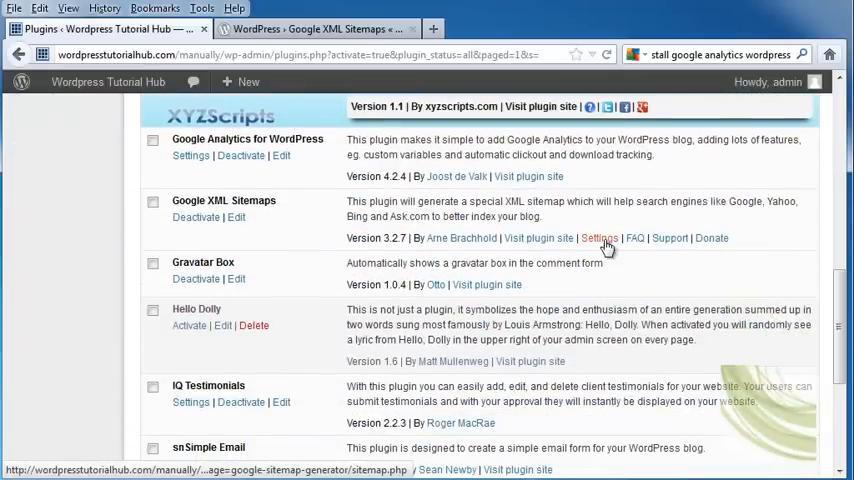
Show the Google XML Sitemaps settings page and review its Basic Options.
click(598, 238)
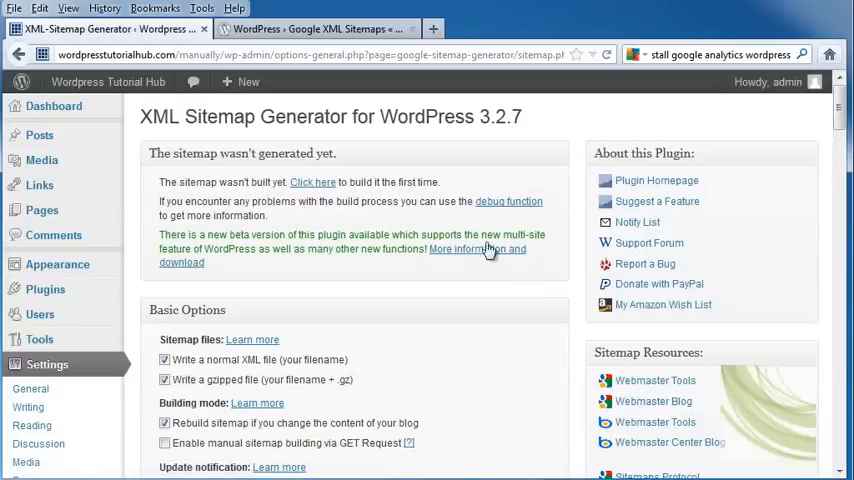
mouse_move(313, 182)
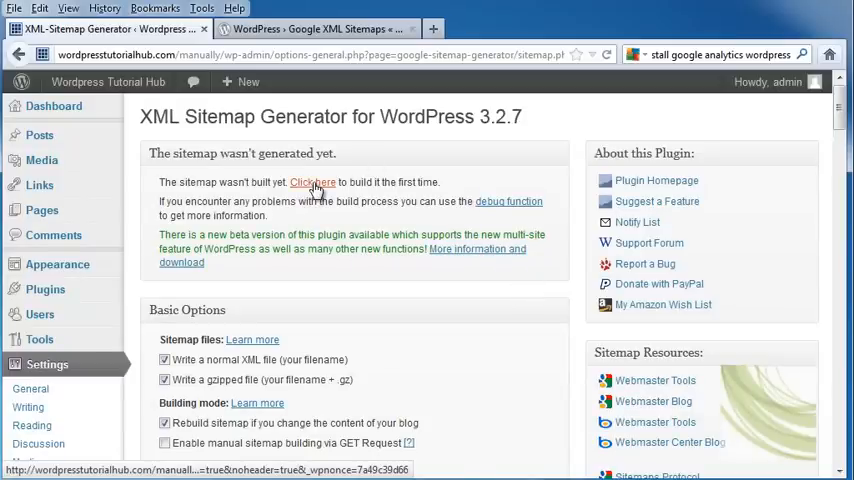
scroll(down, 3)
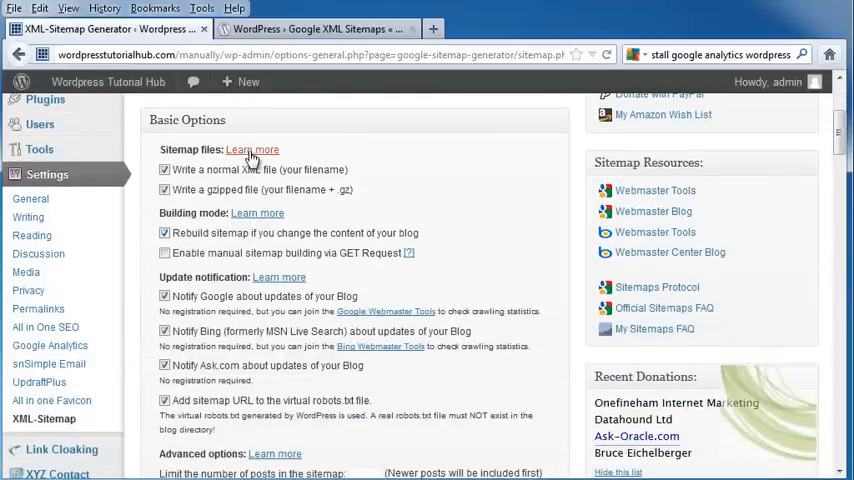
mouse_move(298, 185)
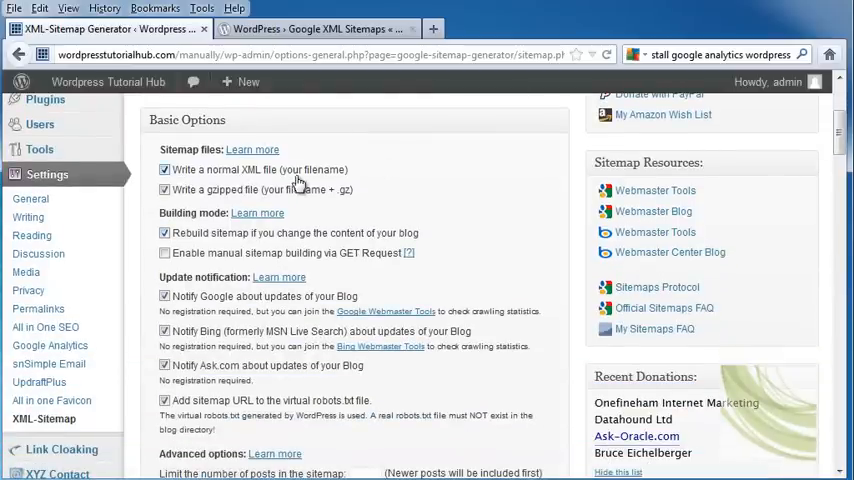
mouse_move(270, 166)
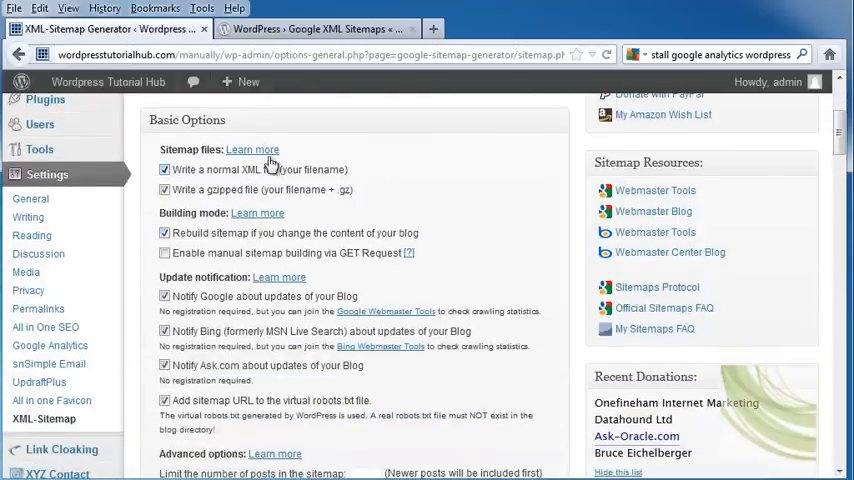
mouse_move(250, 205)
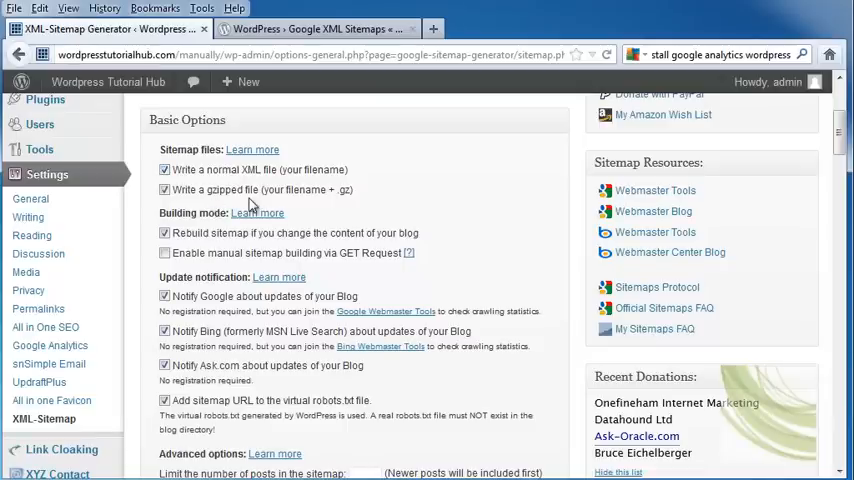
mouse_move(374, 213)
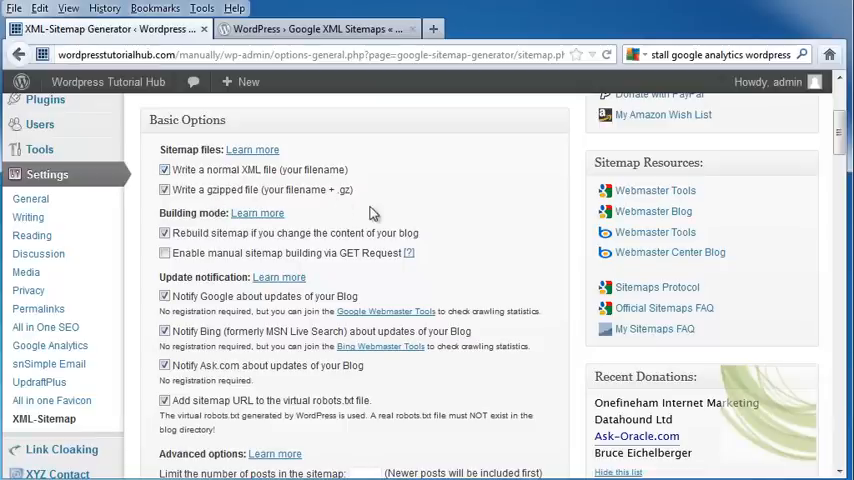
scroll(down, 3)
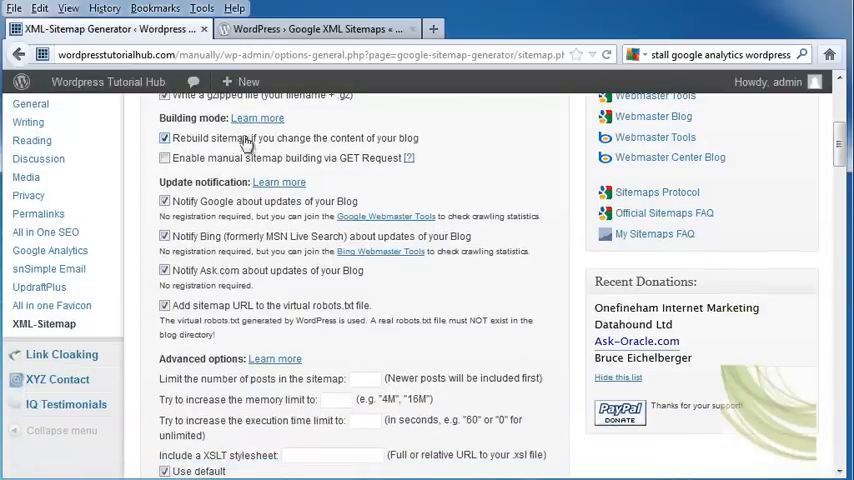
mouse_move(207, 143)
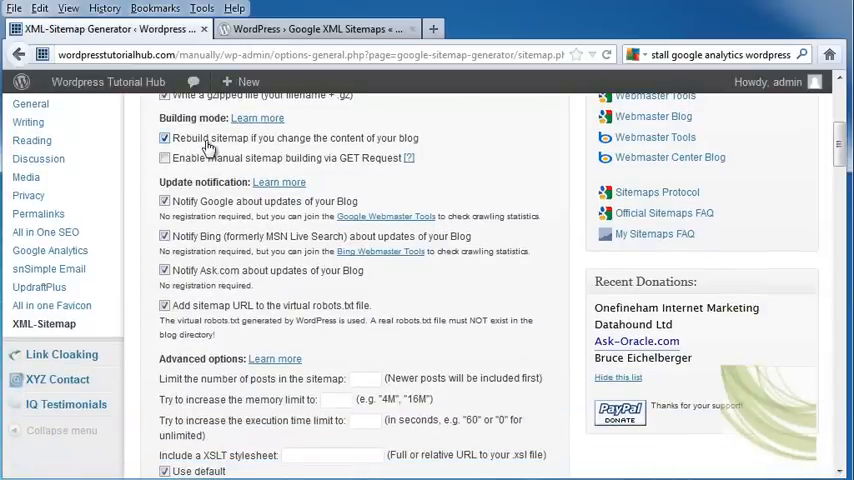
mouse_move(308, 152)
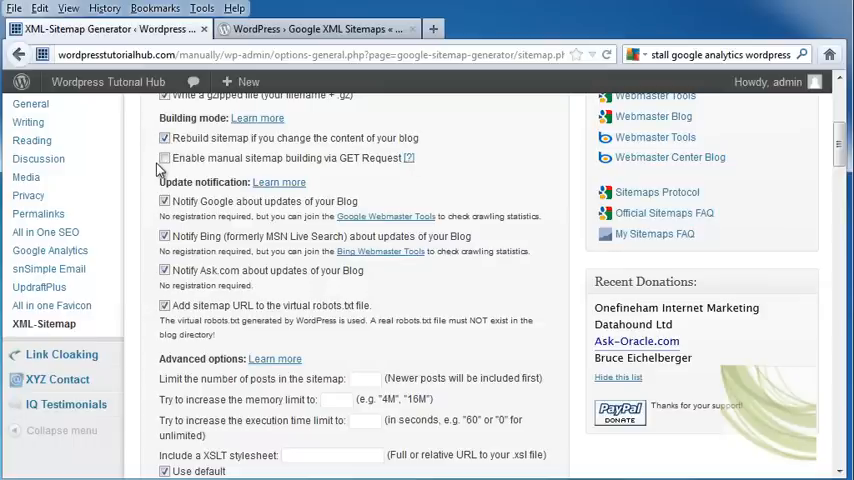
mouse_move(330, 170)
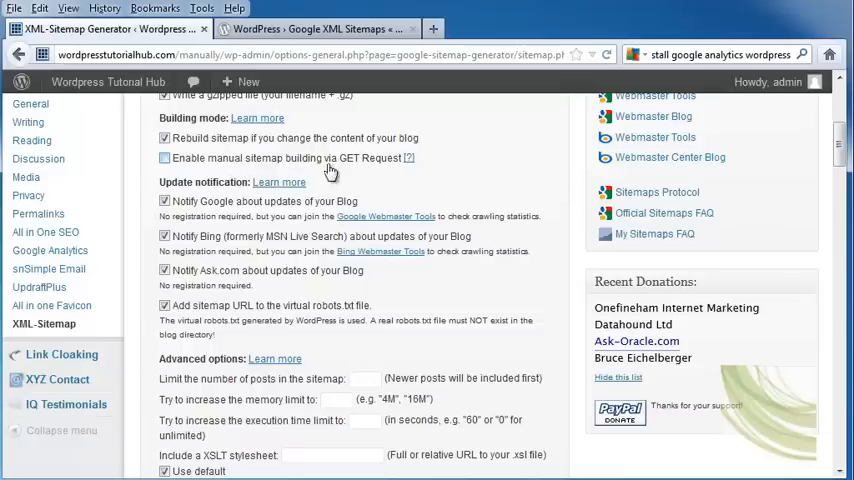
mouse_move(365, 174)
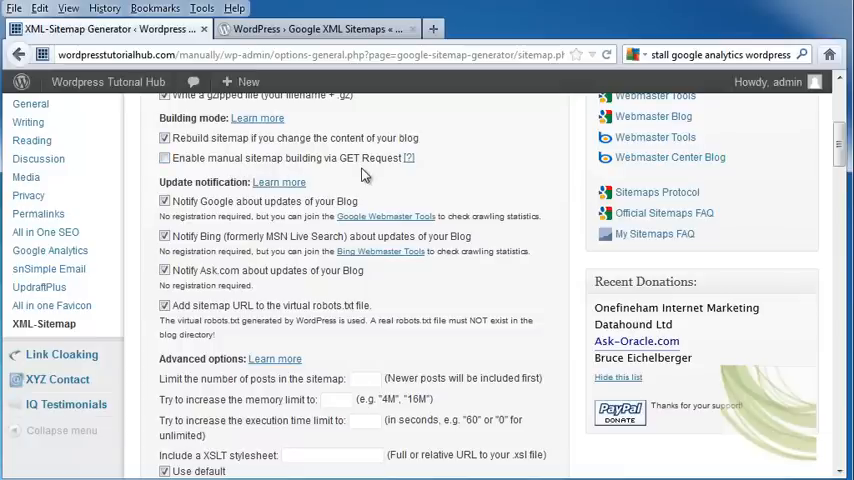
mouse_move(219, 171)
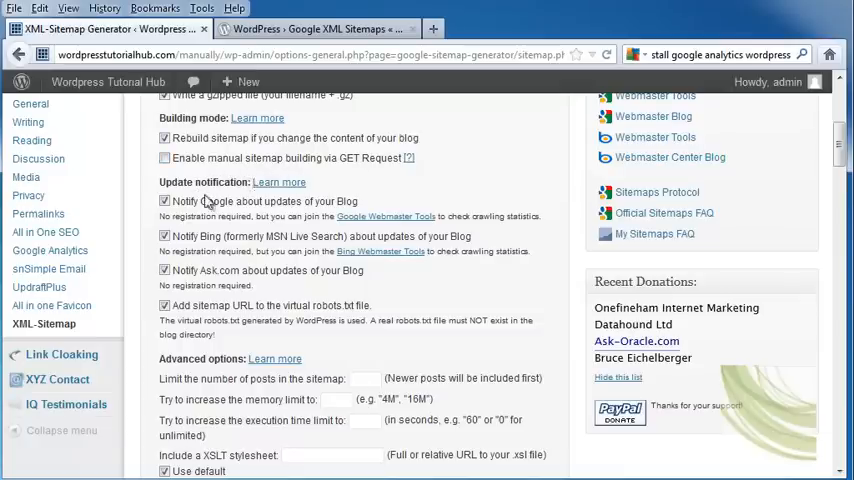
mouse_move(342, 216)
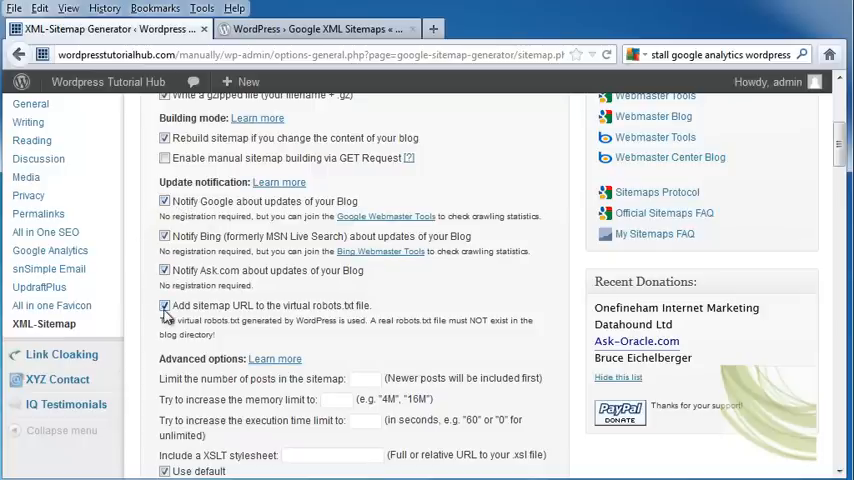
scroll(down, 3)
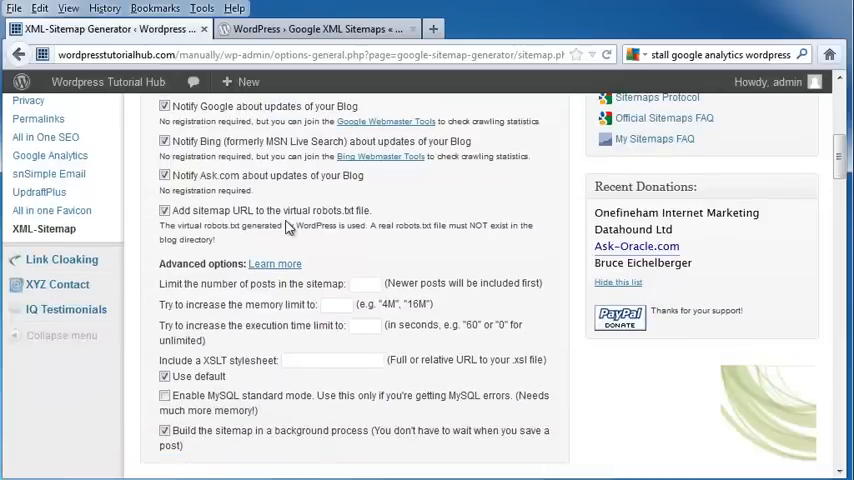
mouse_move(390, 203)
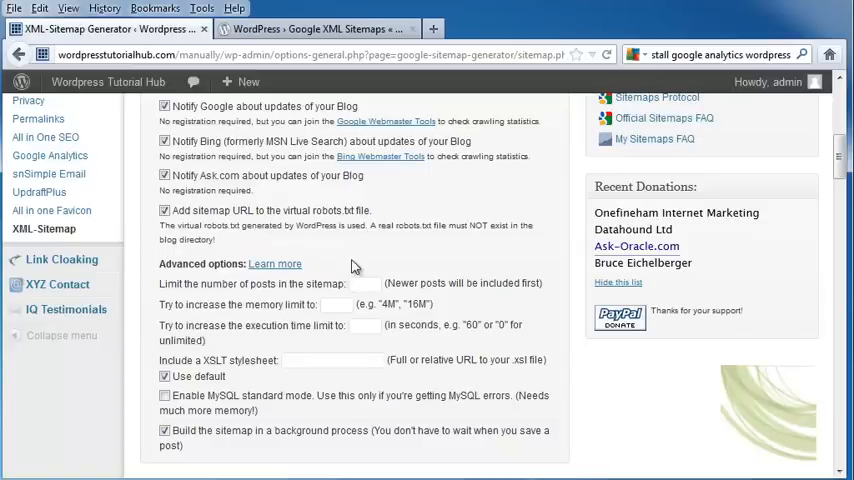
mouse_move(293, 258)
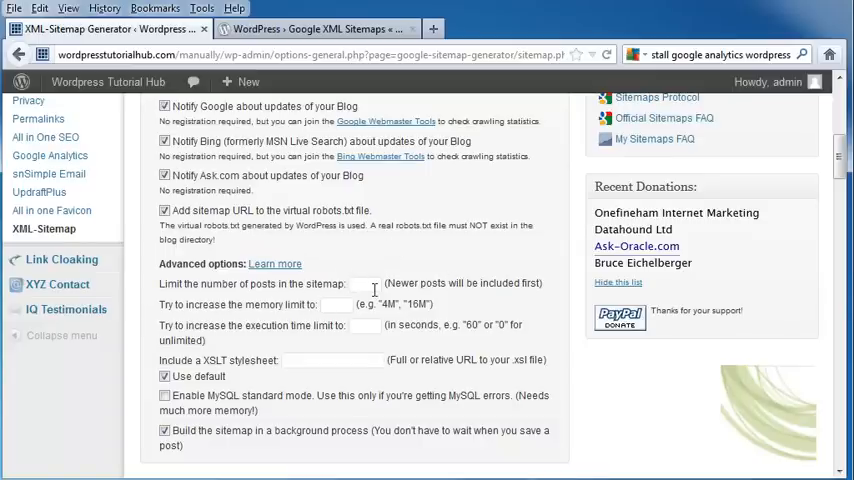
mouse_move(503, 300)
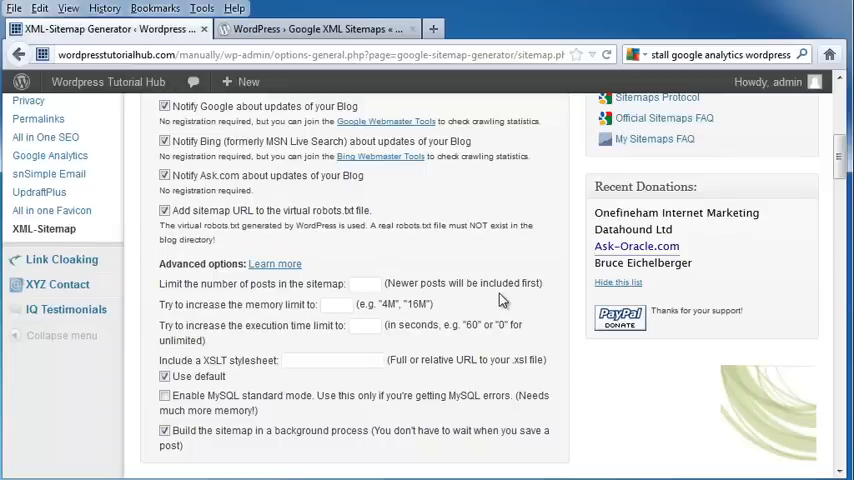
mouse_move(336, 310)
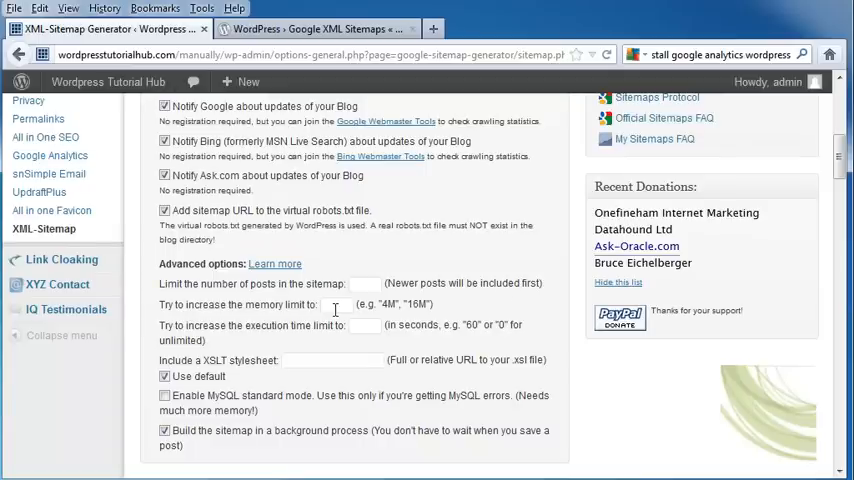
mouse_move(330, 338)
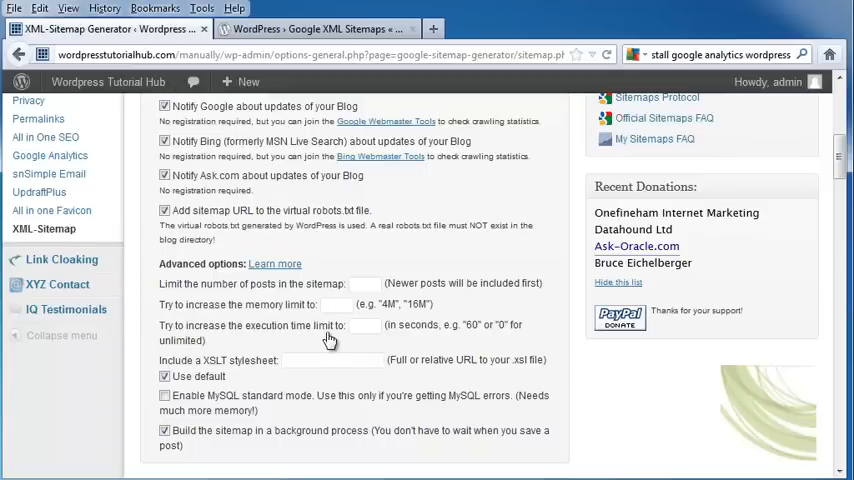
mouse_move(240, 378)
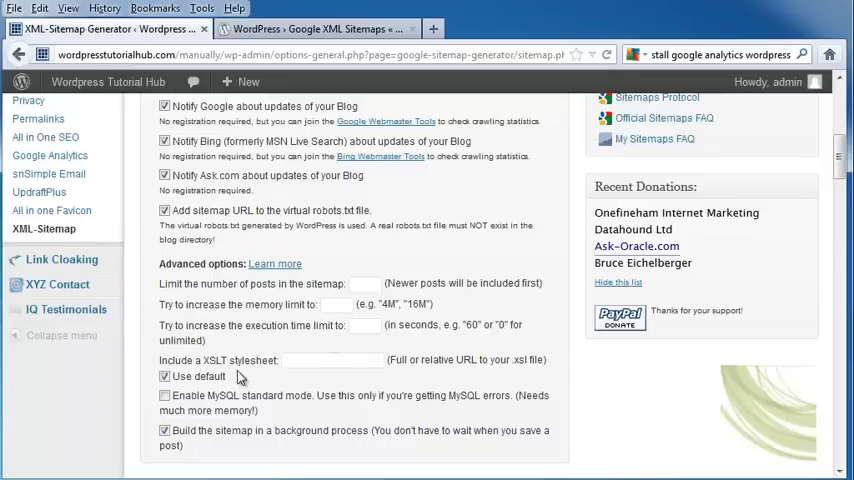
mouse_move(320, 378)
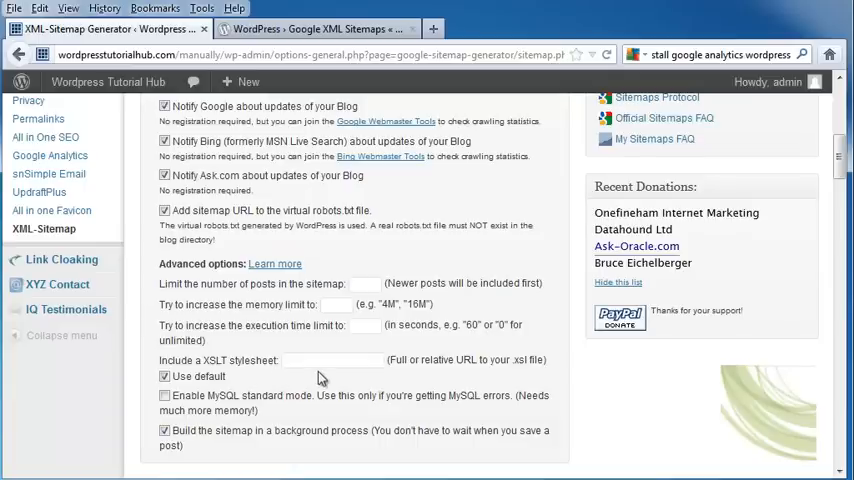
mouse_move(272, 414)
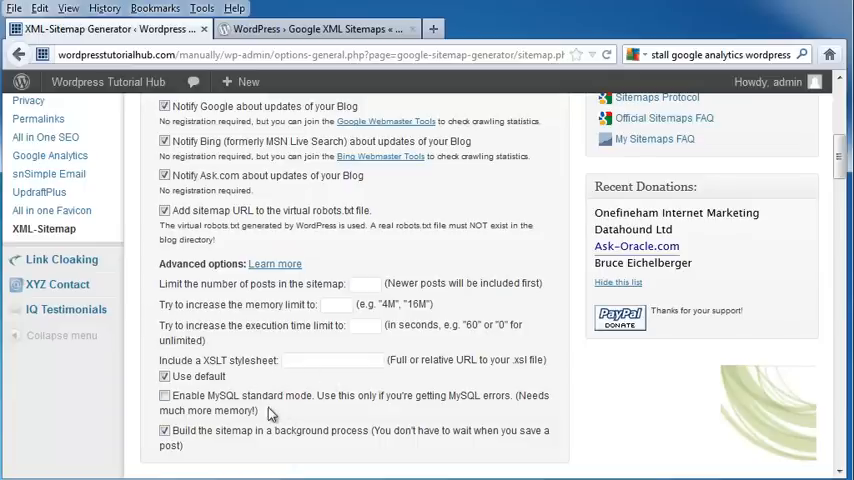
mouse_move(491, 417)
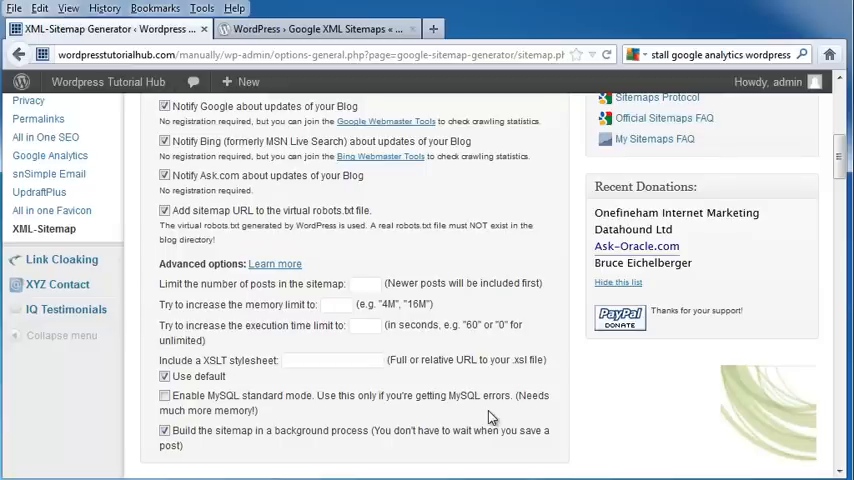
mouse_move(488, 416)
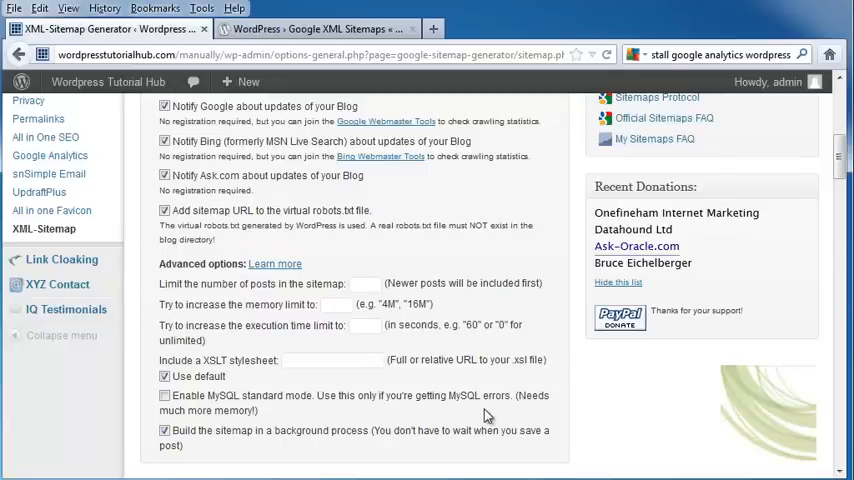
mouse_move(275, 448)
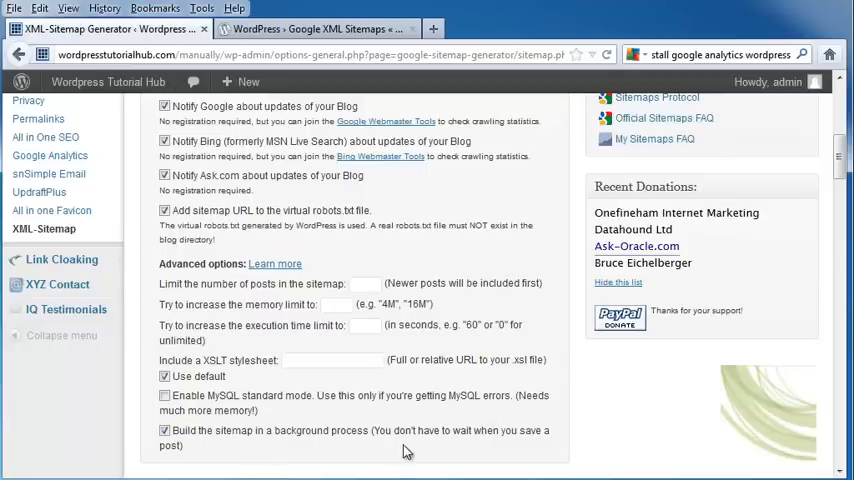
click(164, 376)
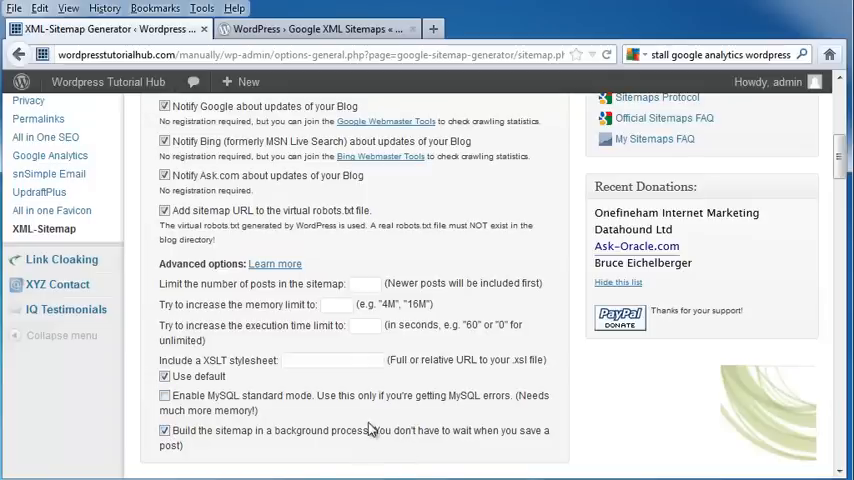
scroll(down, 3)
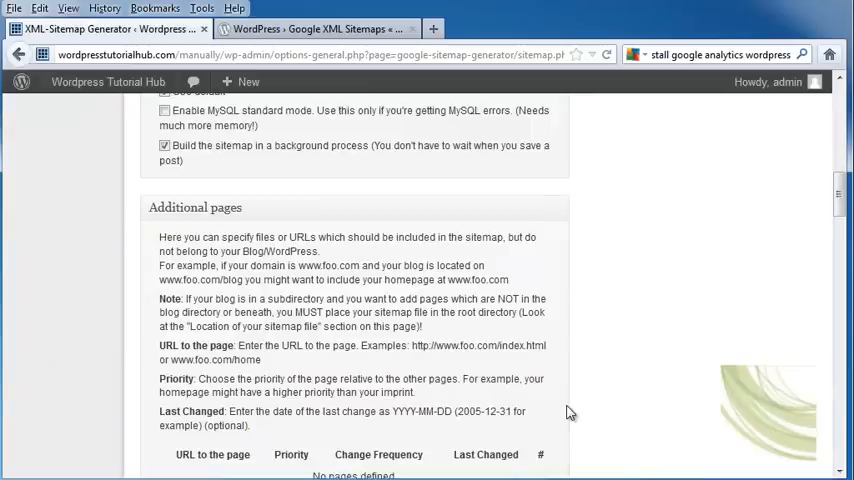
scroll(down, 3)
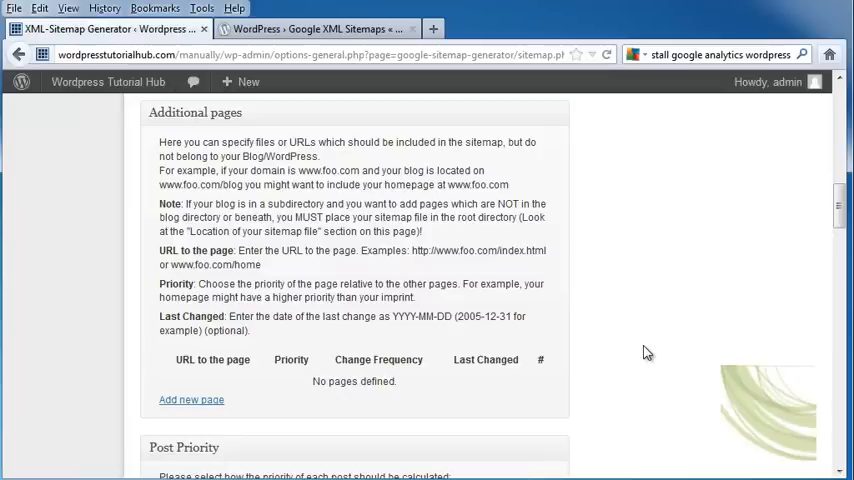
mouse_move(420, 330)
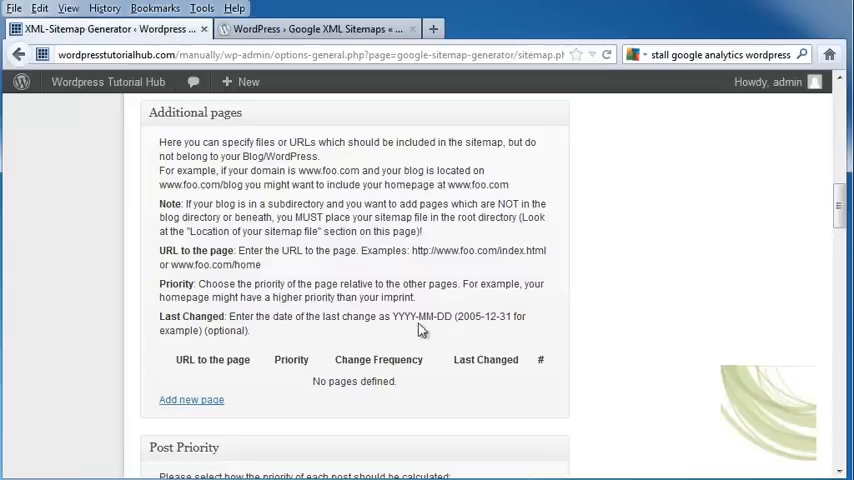
mouse_move(645, 400)
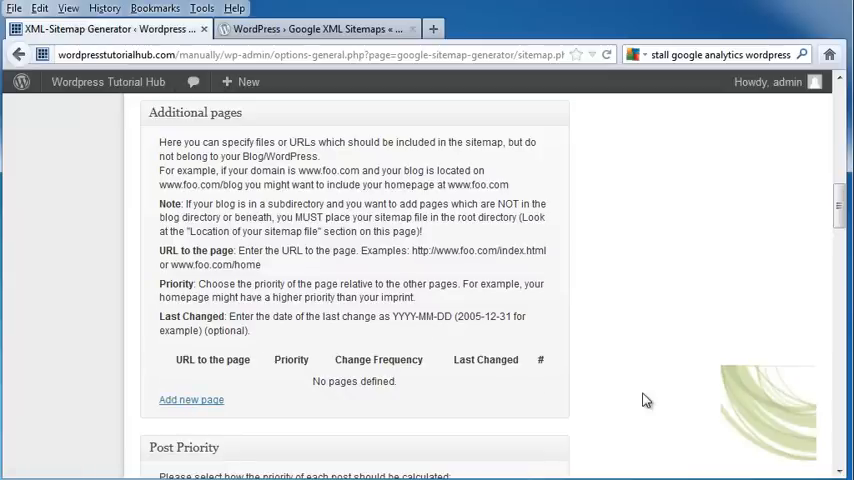
scroll(down, 3)
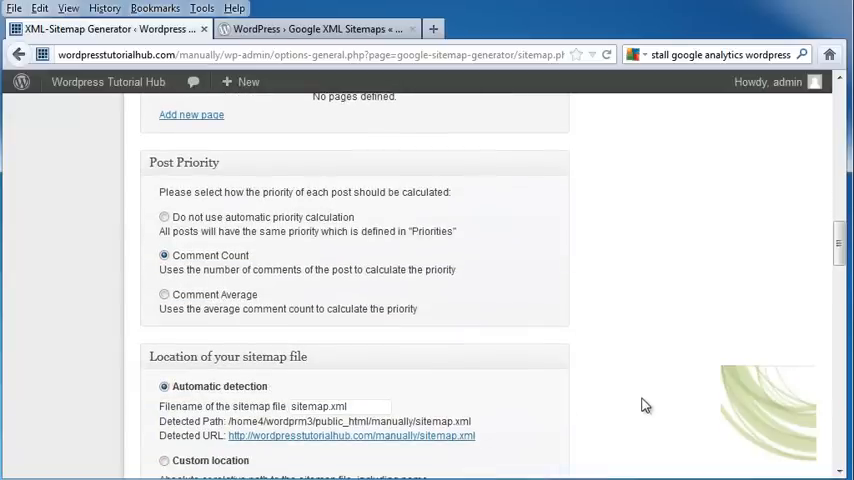
mouse_move(407, 242)
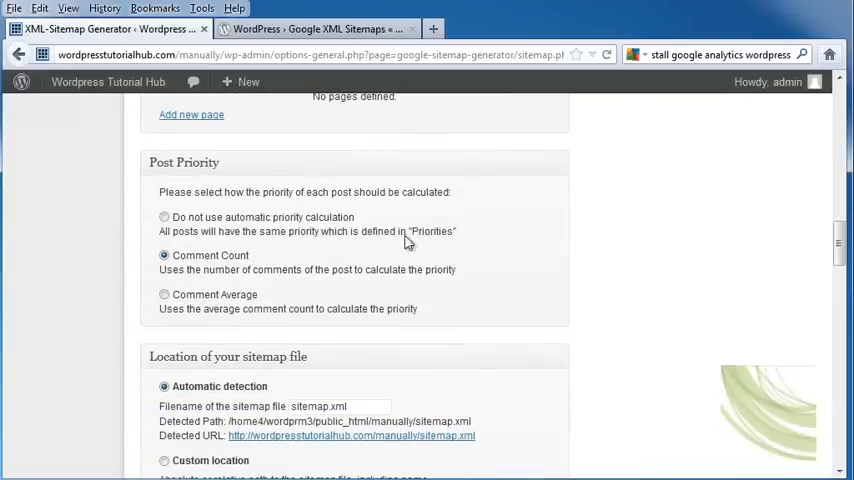
mouse_move(518, 300)
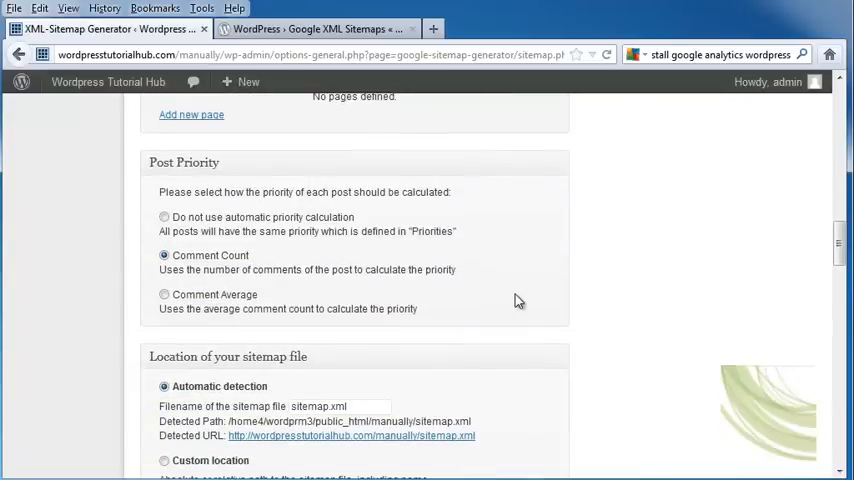
mouse_move(322, 218)
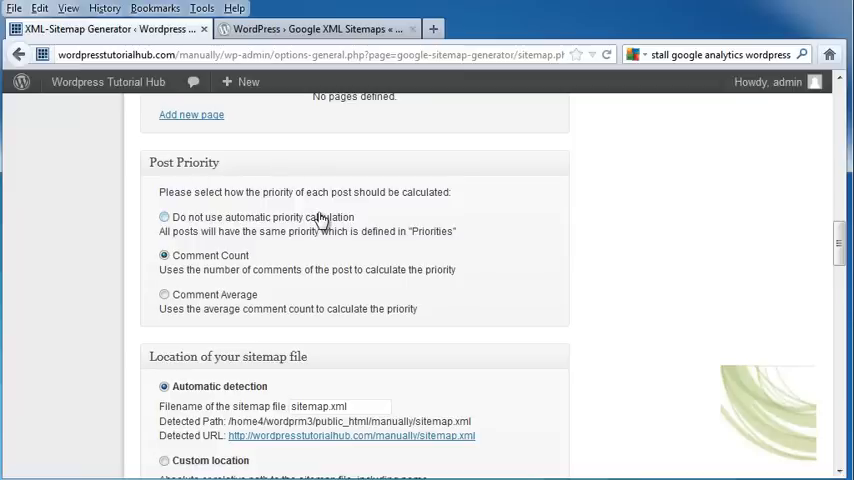
mouse_move(227, 272)
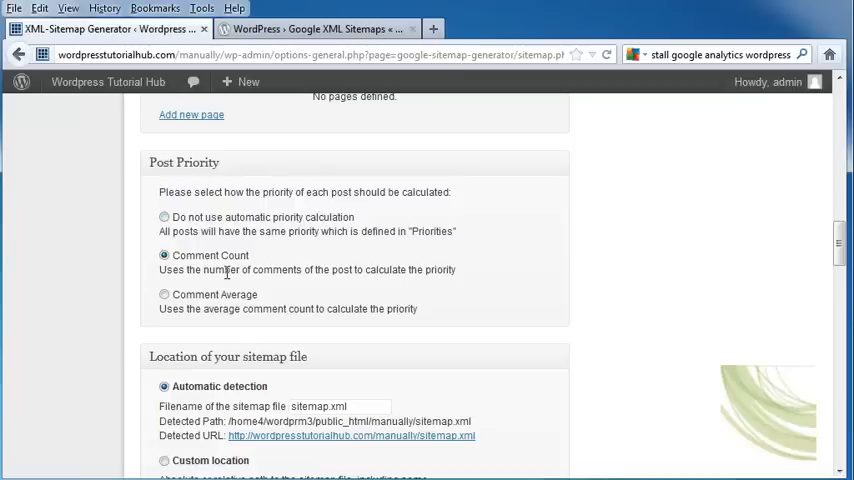
mouse_move(491, 341)
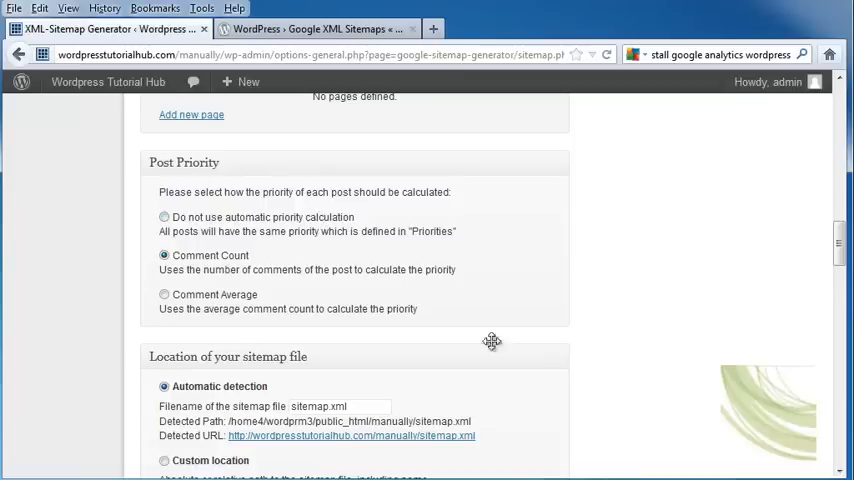
scroll(down, 3)
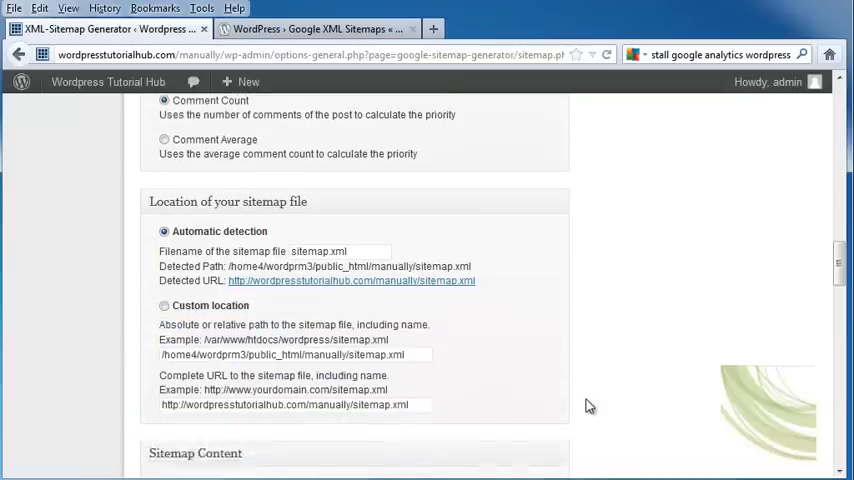
scroll(down, 3)
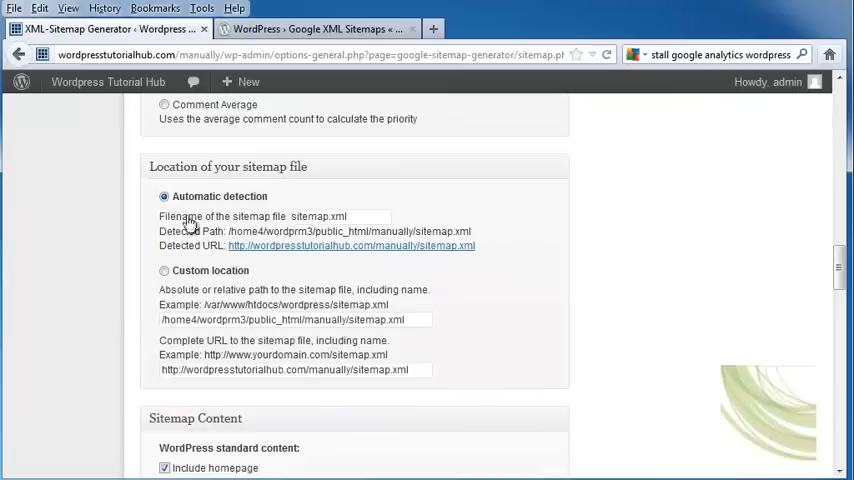
mouse_move(180, 272)
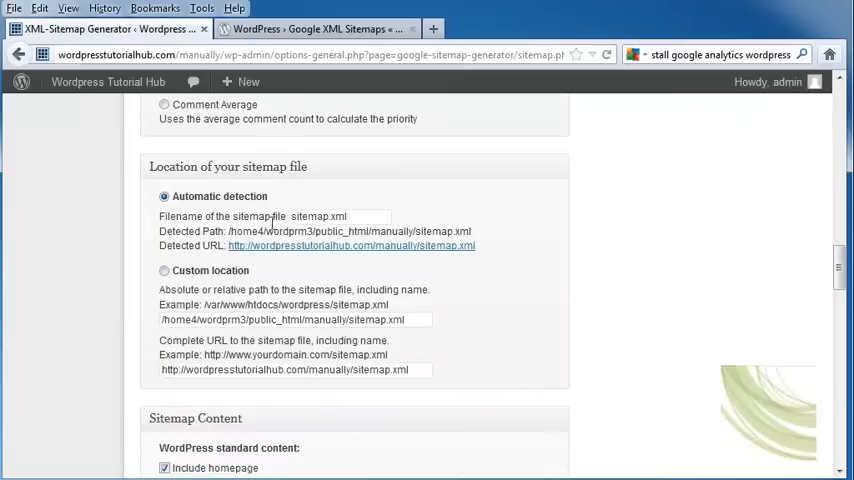
mouse_move(255, 205)
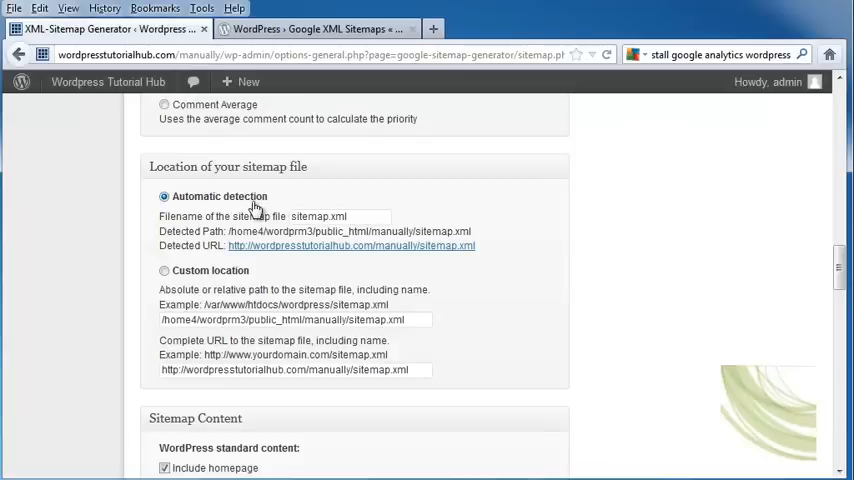
mouse_move(207, 244)
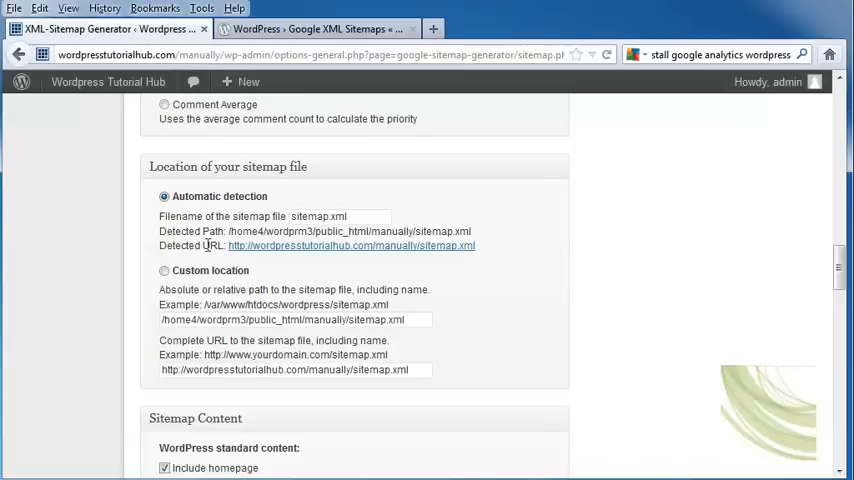
mouse_move(537, 318)
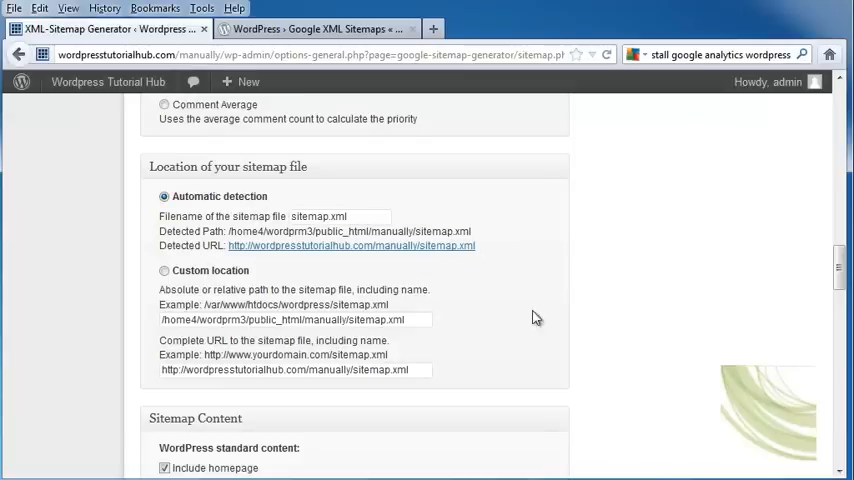
mouse_move(518, 335)
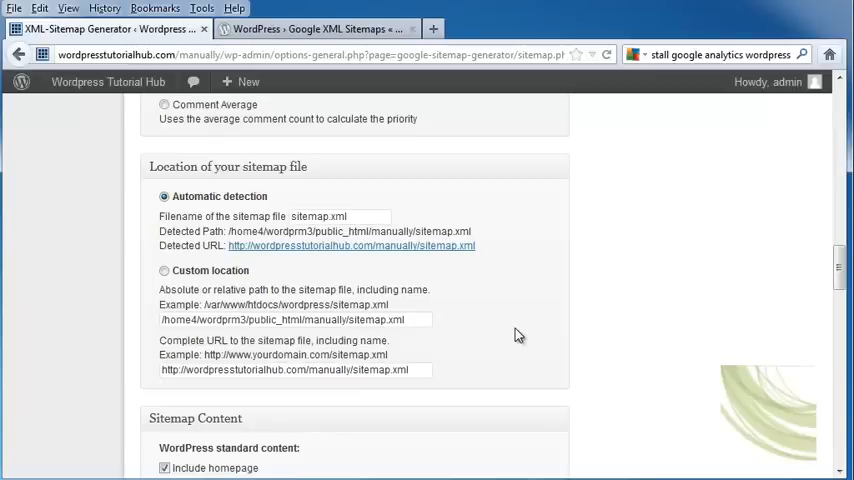
scroll(down, 3)
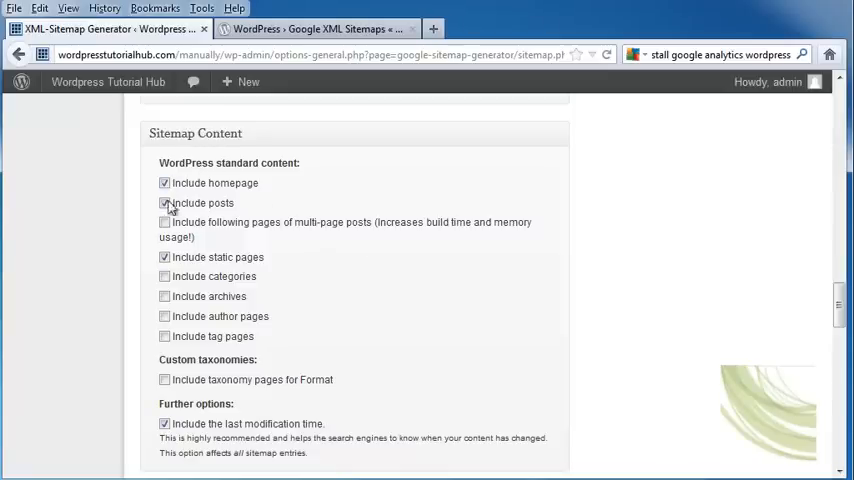
mouse_move(113, 265)
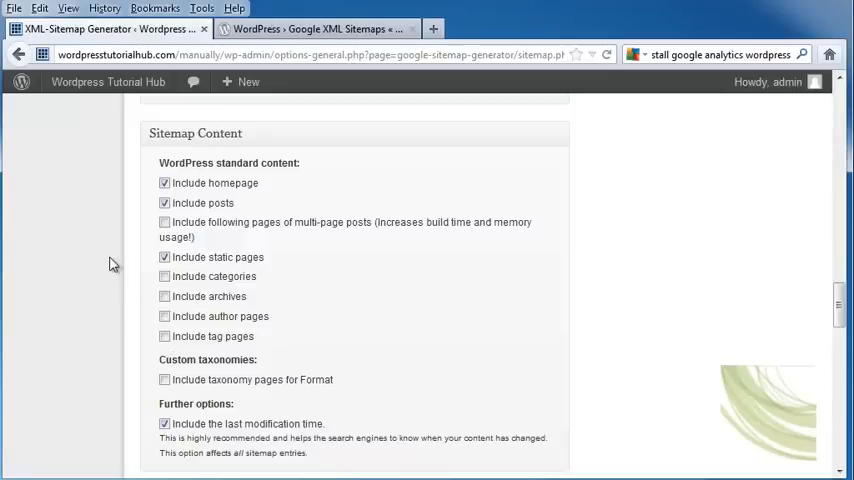
scroll(down, 3)
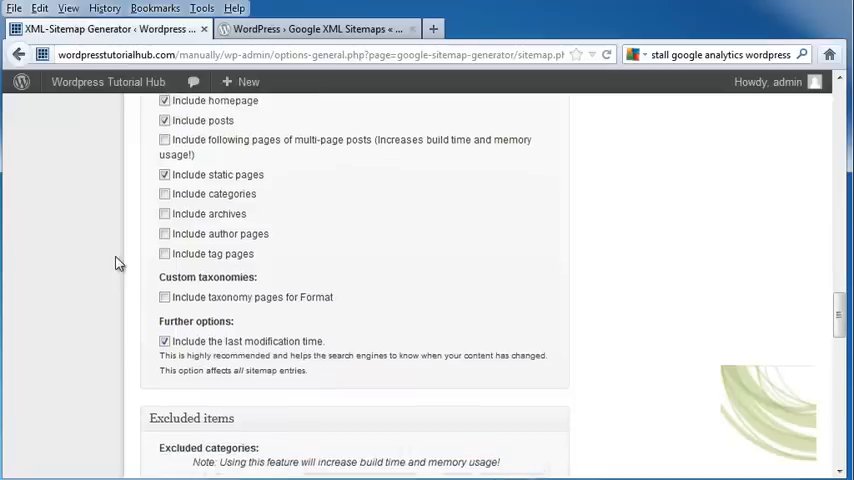
scroll(down, 3)
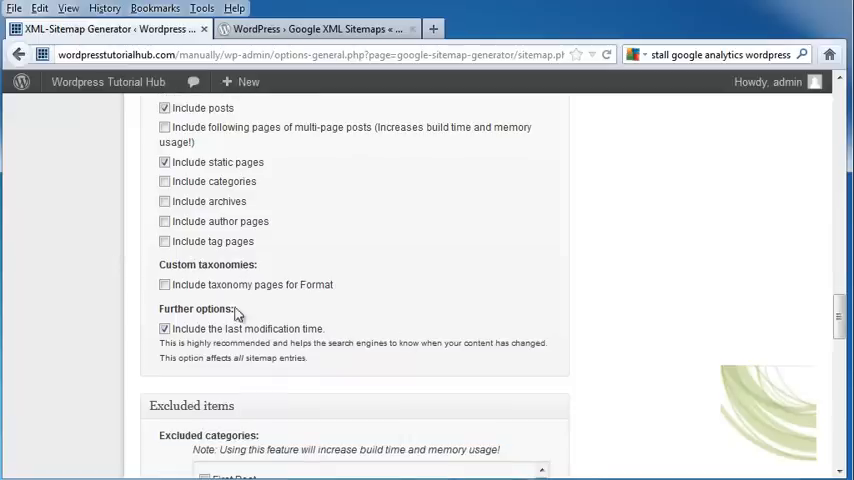
scroll(down, 3)
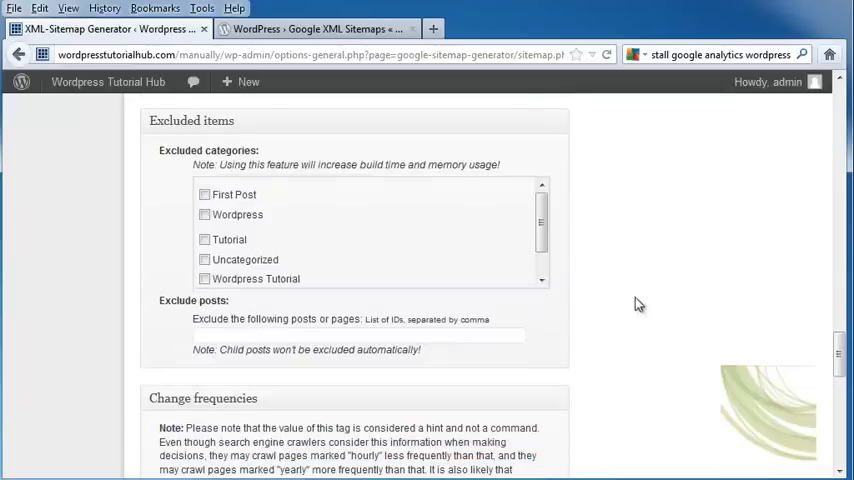
mouse_move(294, 131)
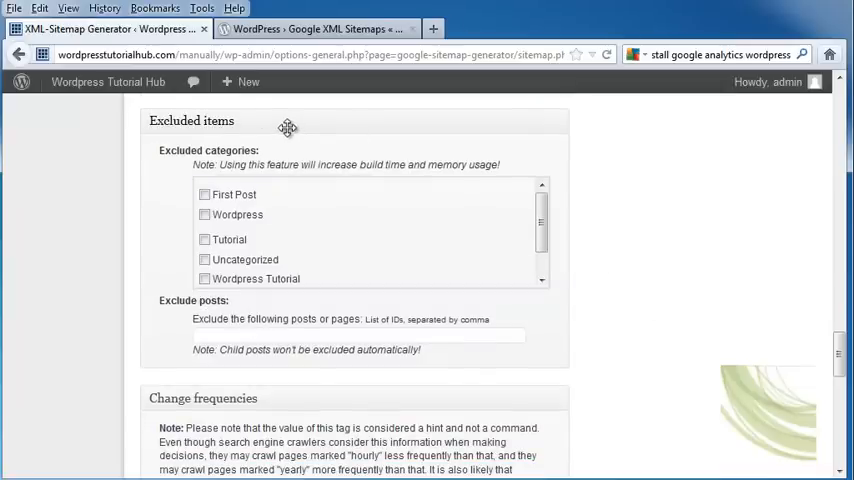
scroll(down, 3)
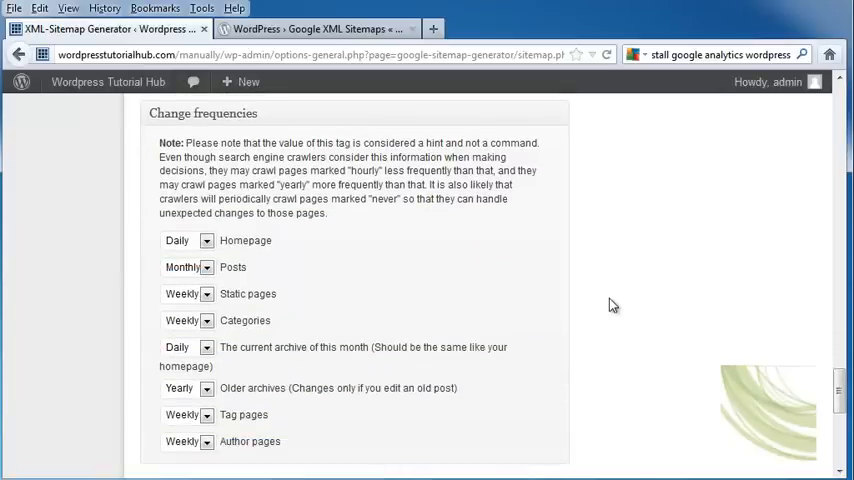
mouse_move(604, 296)
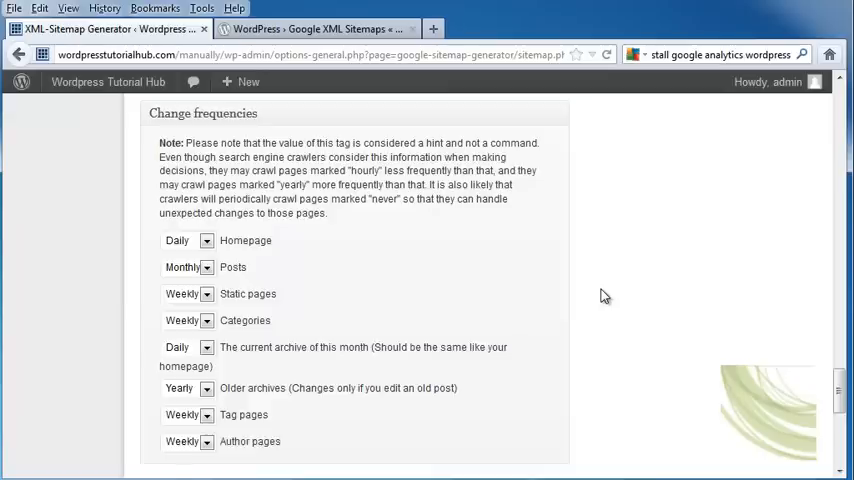
Save the sitemap settings via Update options, getting the Configuration updated notice.
scroll(down, 3)
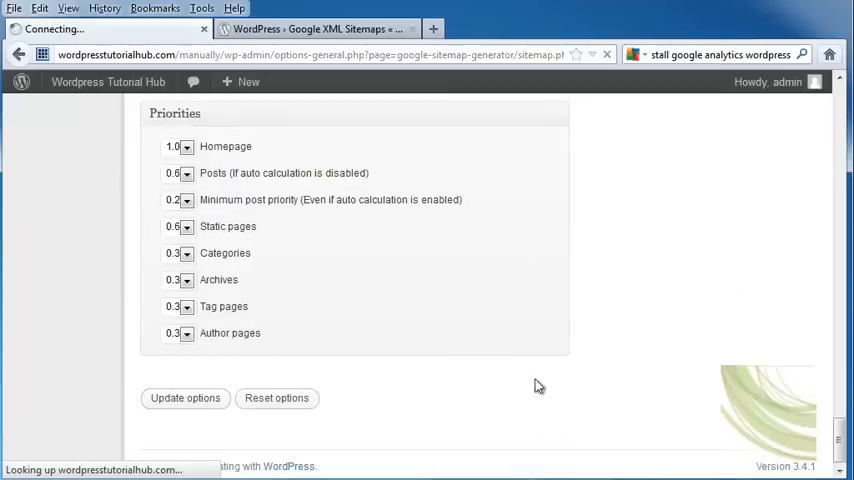
mouse_move(817, 357)
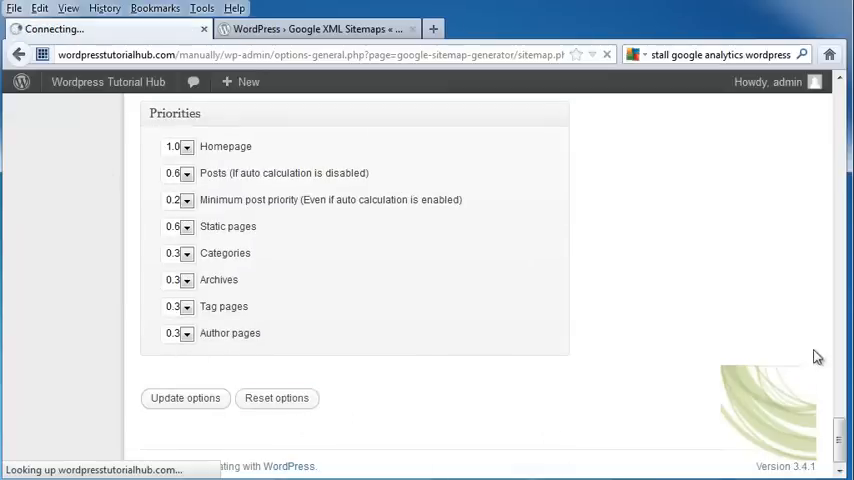
click(184, 398)
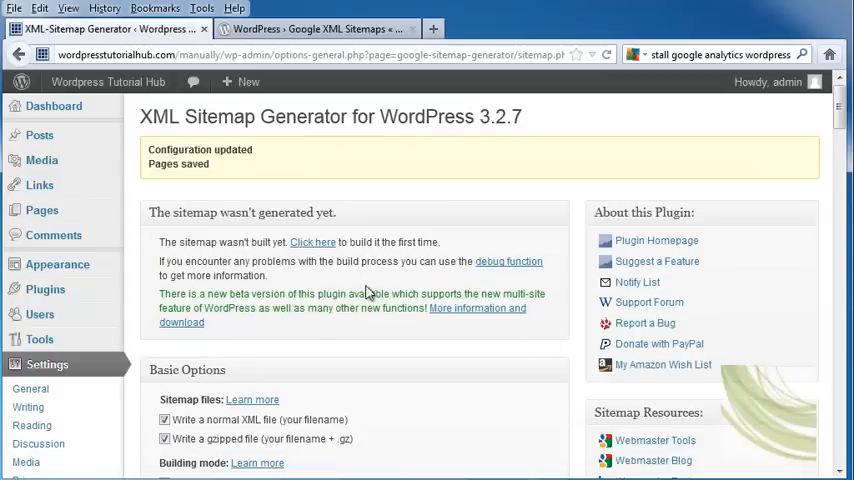
Build the sitemap for the first time and view the Ask.com notification failure details.
click(312, 242)
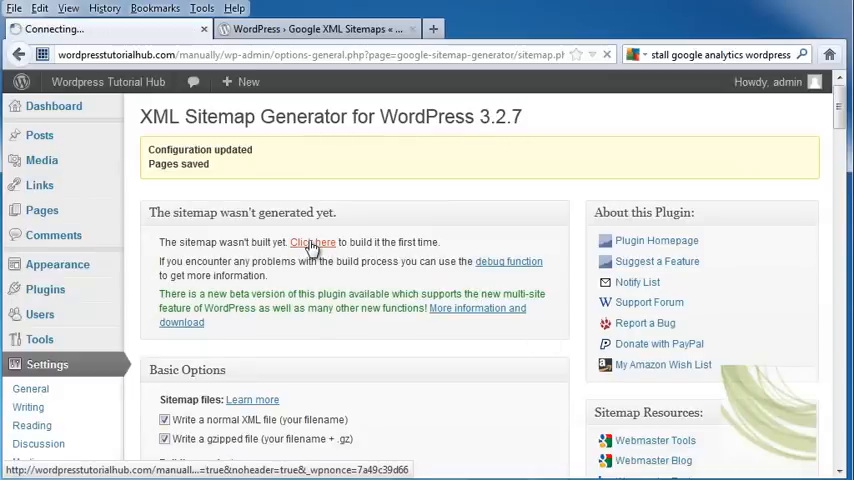
click(312, 242)
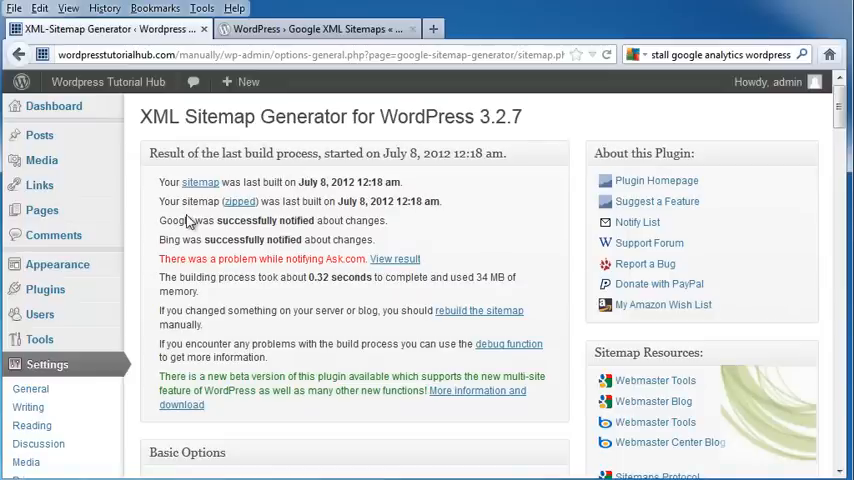
mouse_move(225, 218)
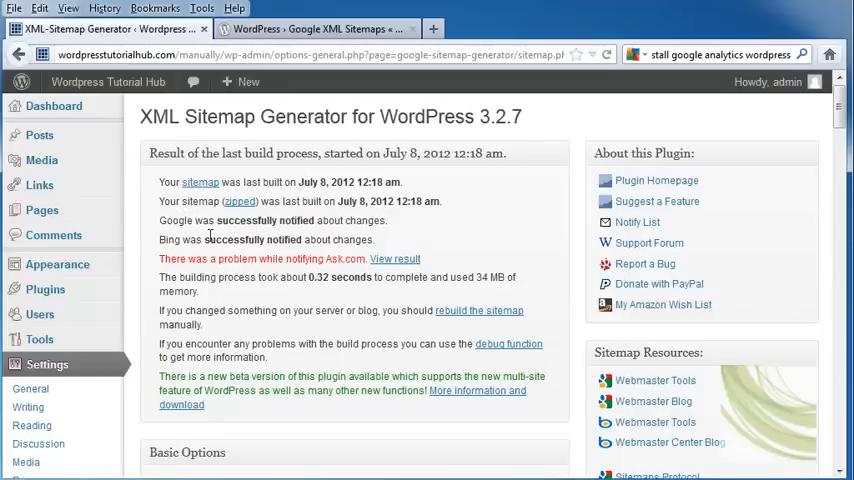
mouse_move(395, 259)
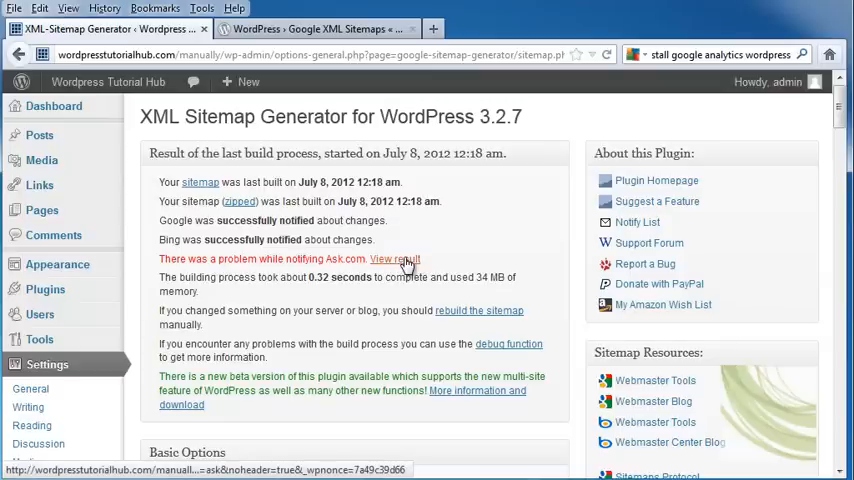
click(395, 259)
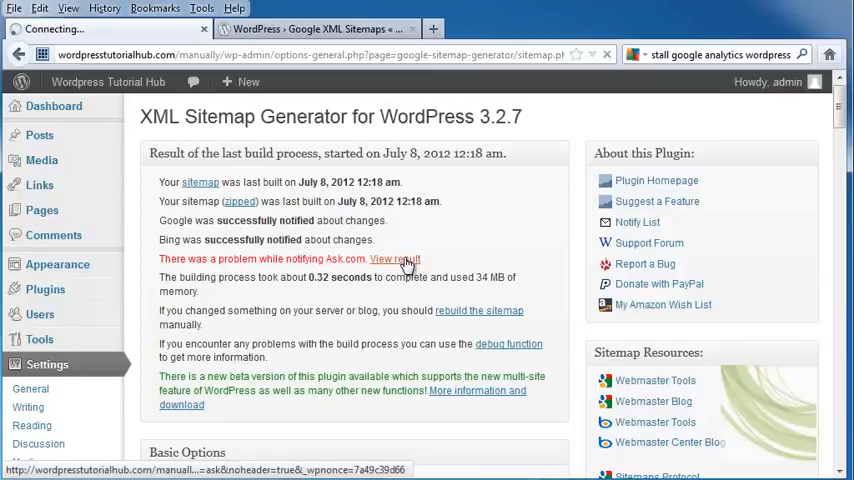
click(394, 258)
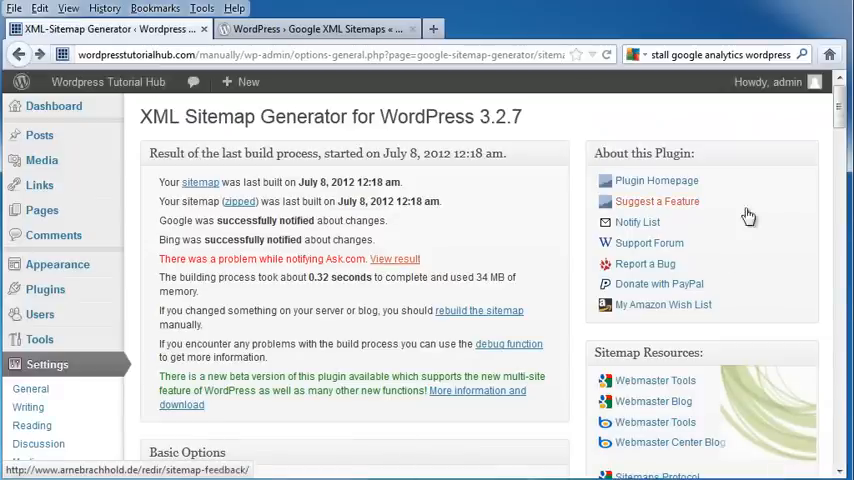
Follow the Google Webmaster Tools link under Sitemap Resources.
scroll(down, 3)
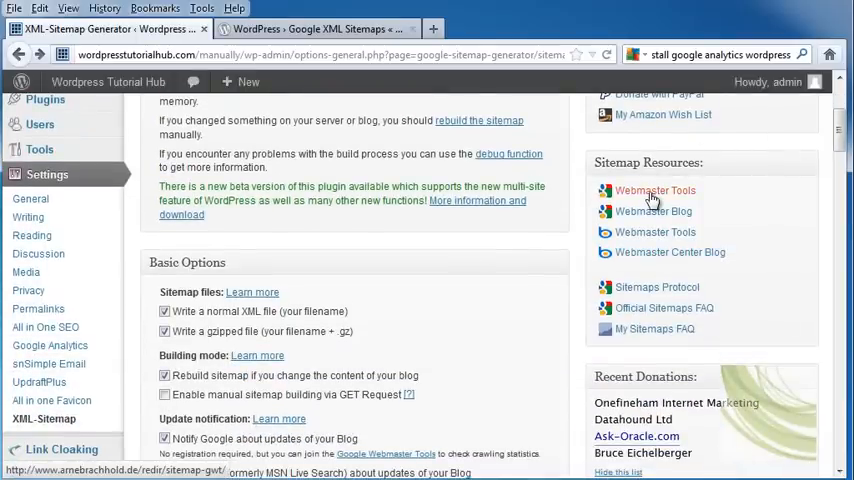
click(655, 190)
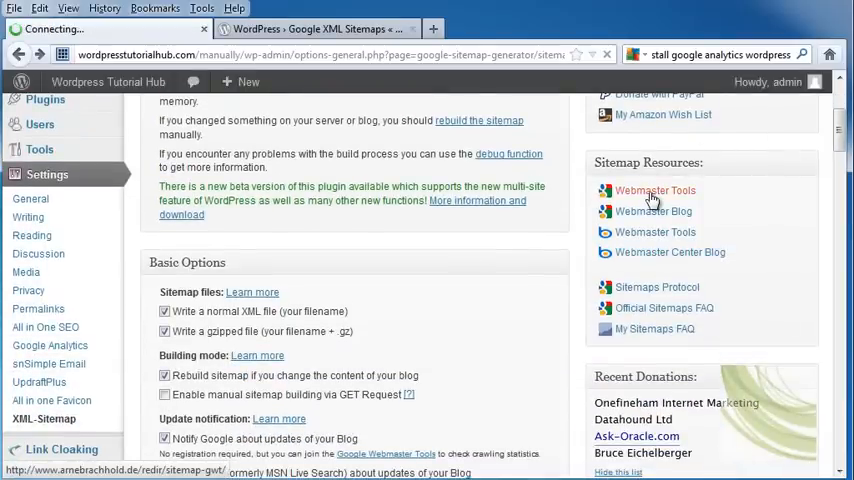
Sign in to Google Webmaster Tools with the account password to reach the welcome page.
click(655, 190)
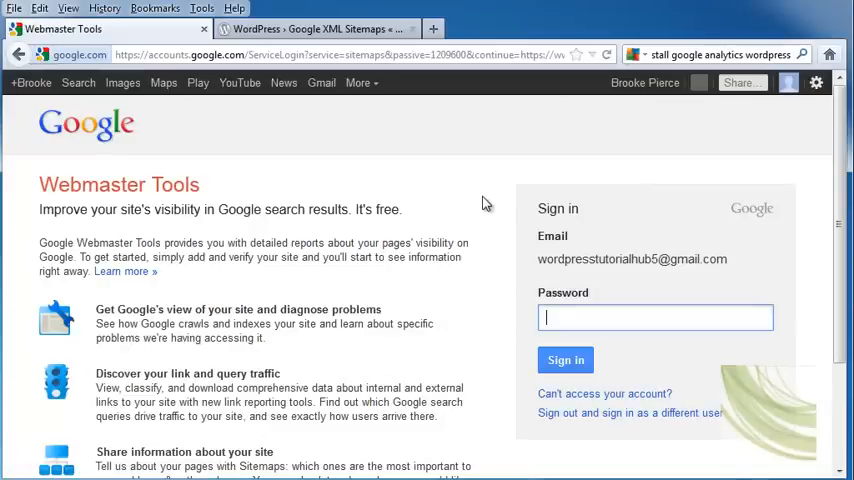
text(password)
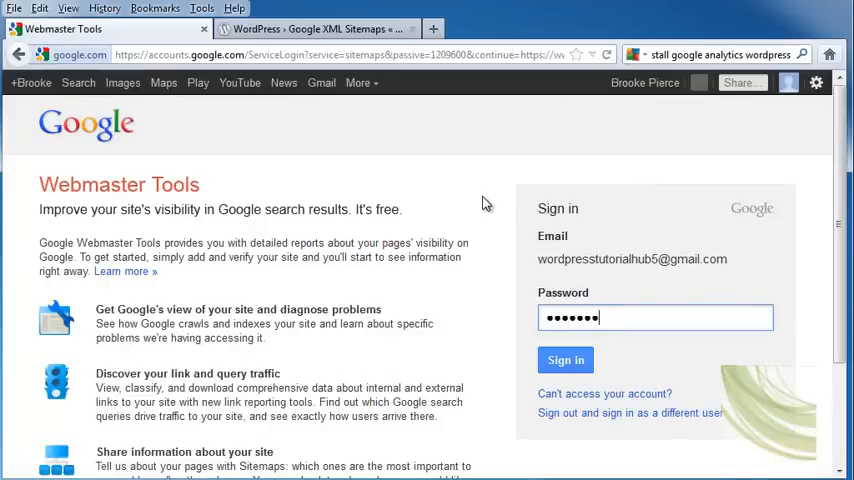
click(565, 360)
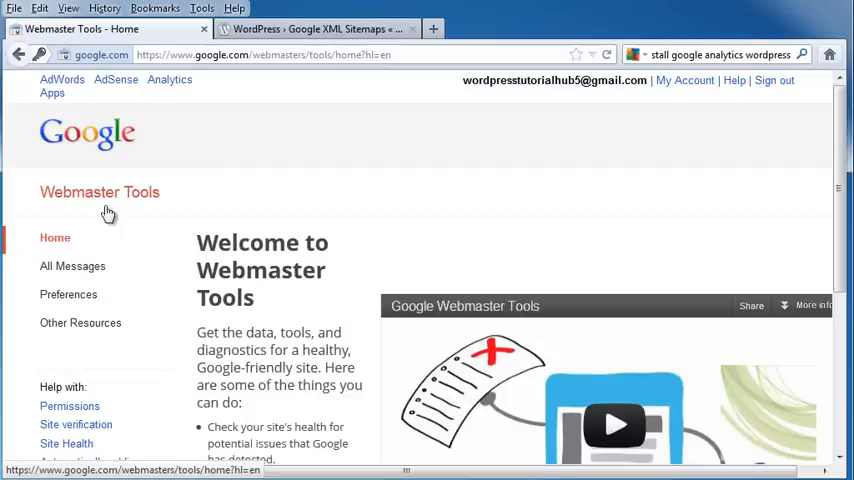
mouse_move(275, 79)
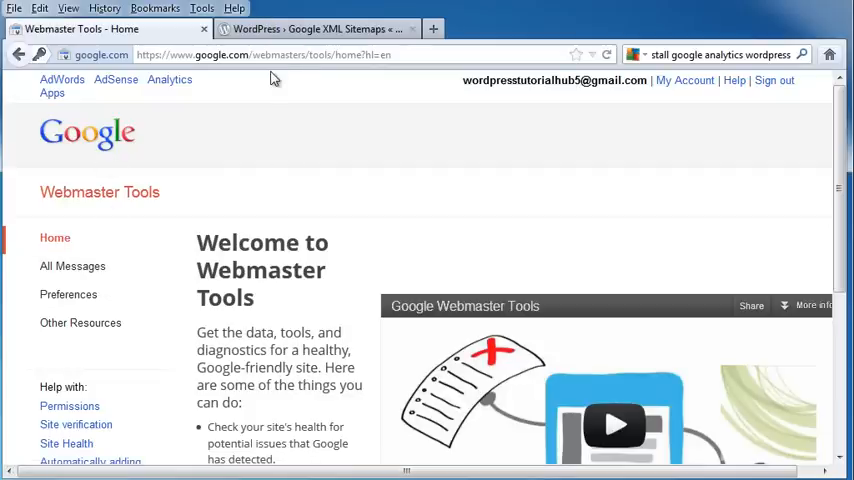
mouse_move(28, 78)
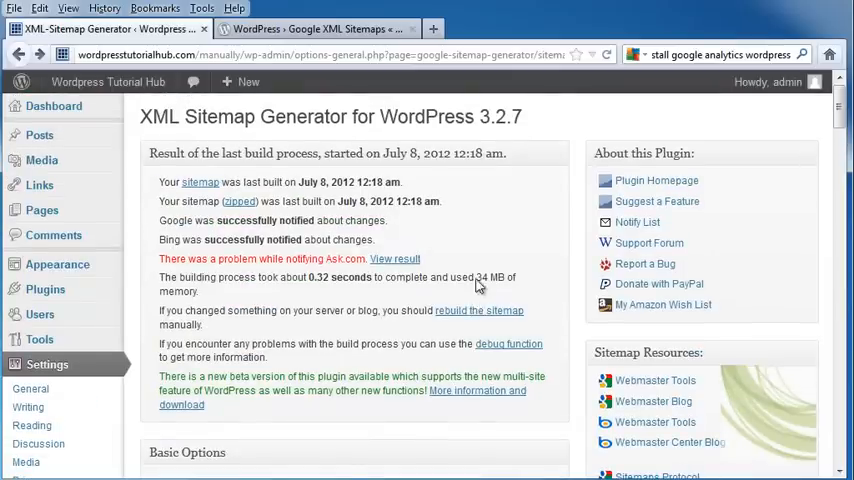
Scroll the sitemap generator page back to the detected sitemap.xml file URL section.
scroll(down, 3)
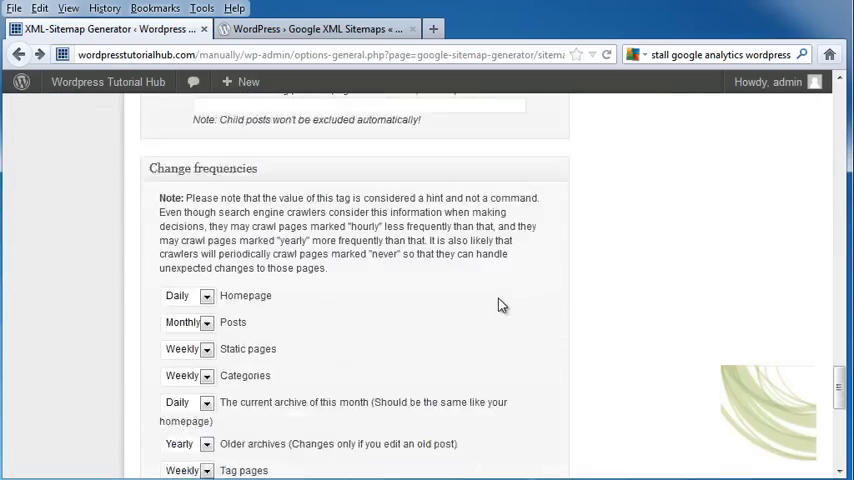
scroll(up, 3)
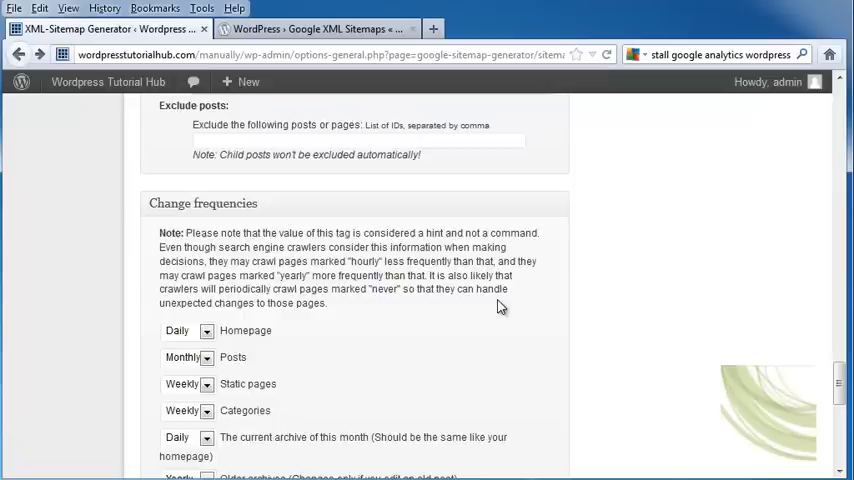
scroll(up, 3)
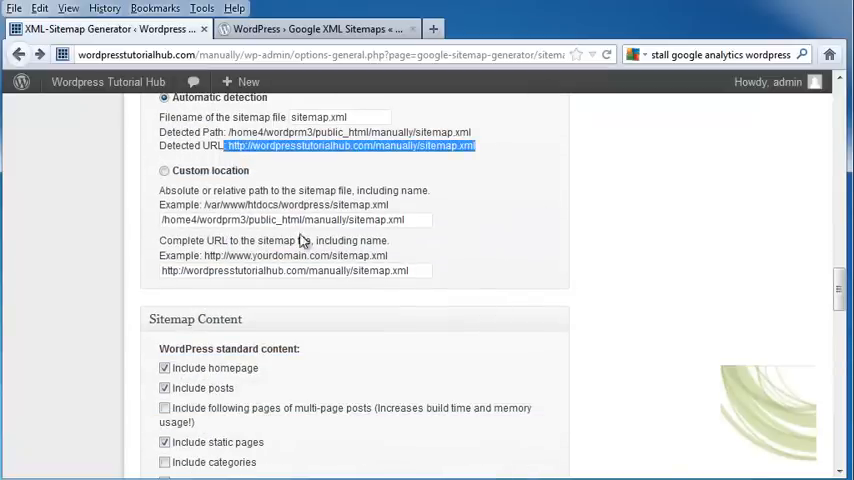
mouse_move(533, 240)
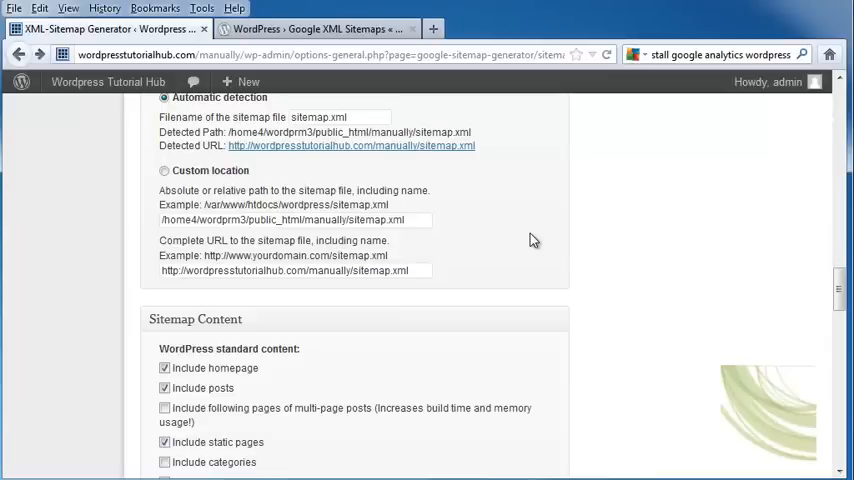